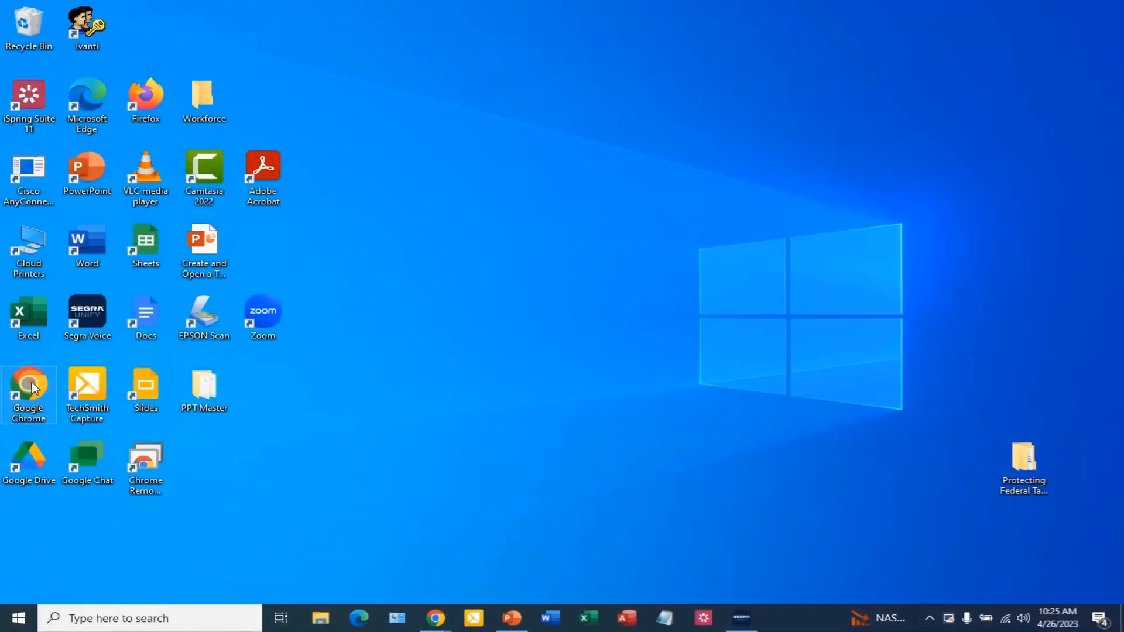
double_click(28, 389)
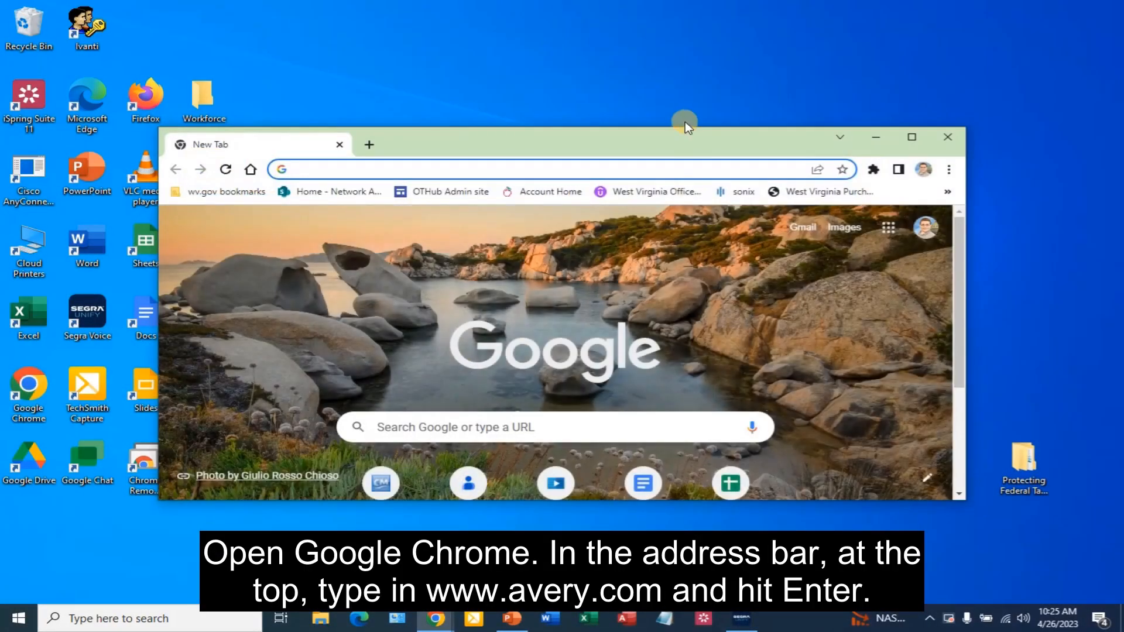
click(912, 136)
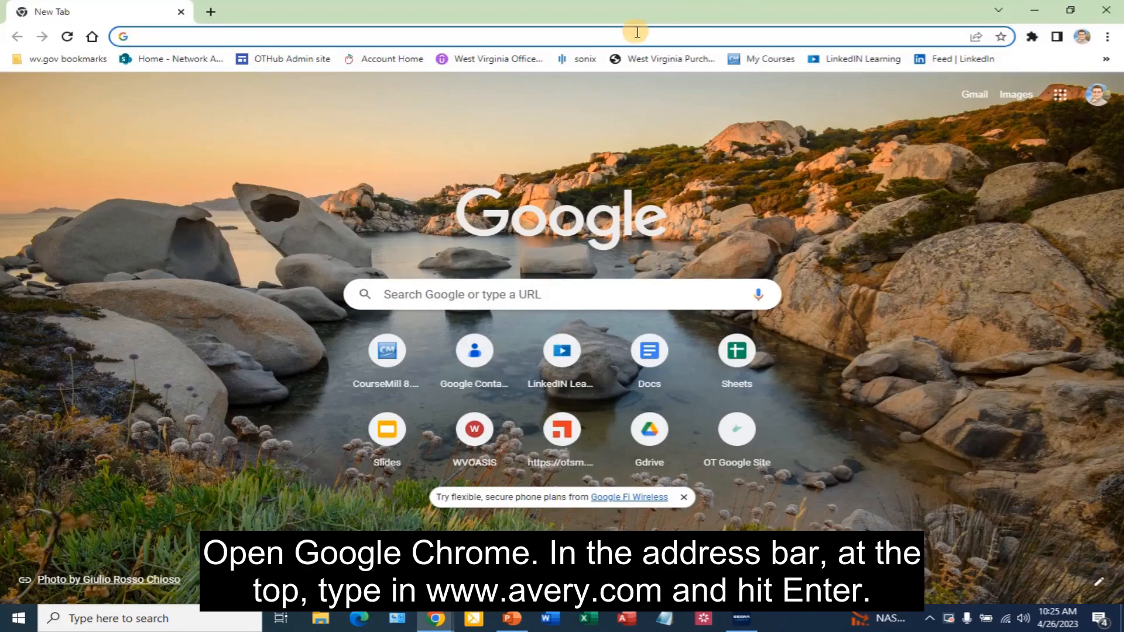
click(502, 36)
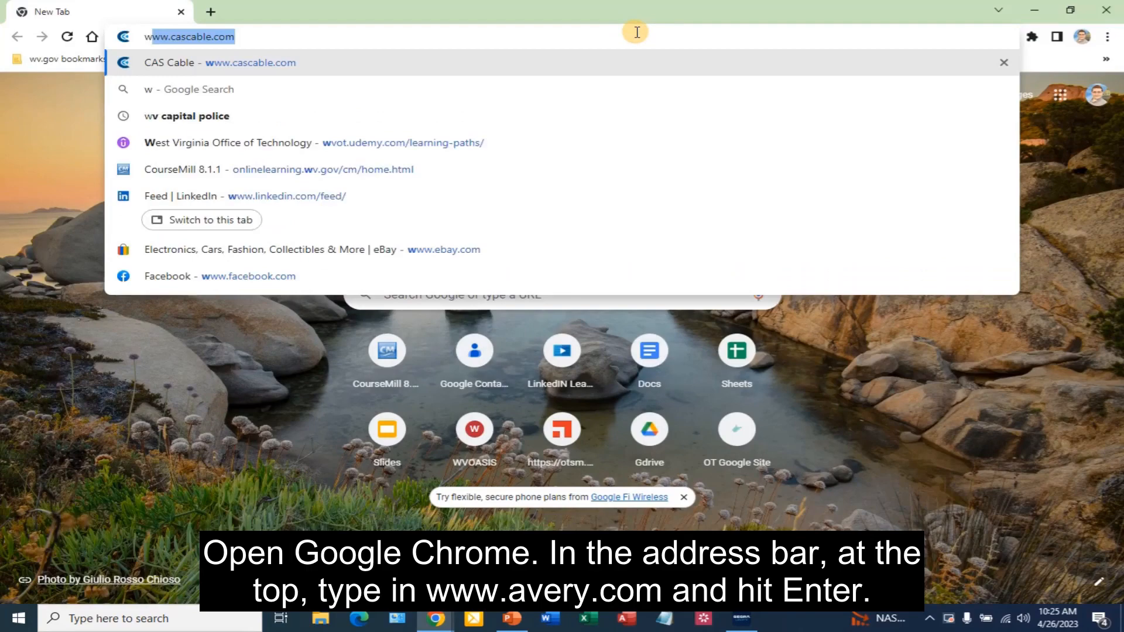
text(www.avery.com)
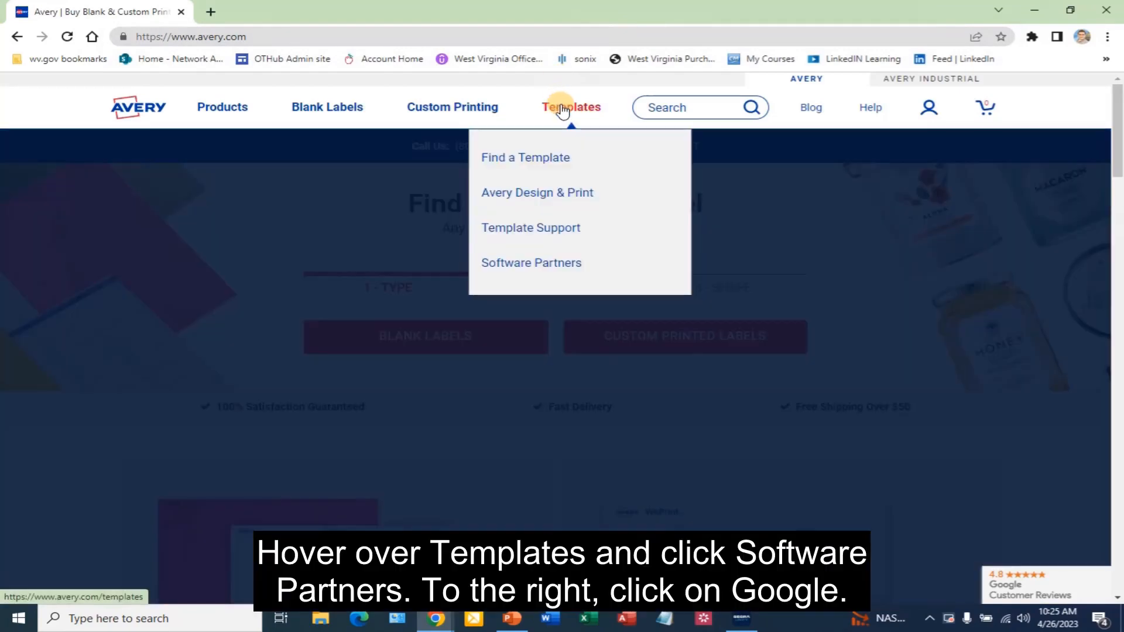
mouse_move(542, 250)
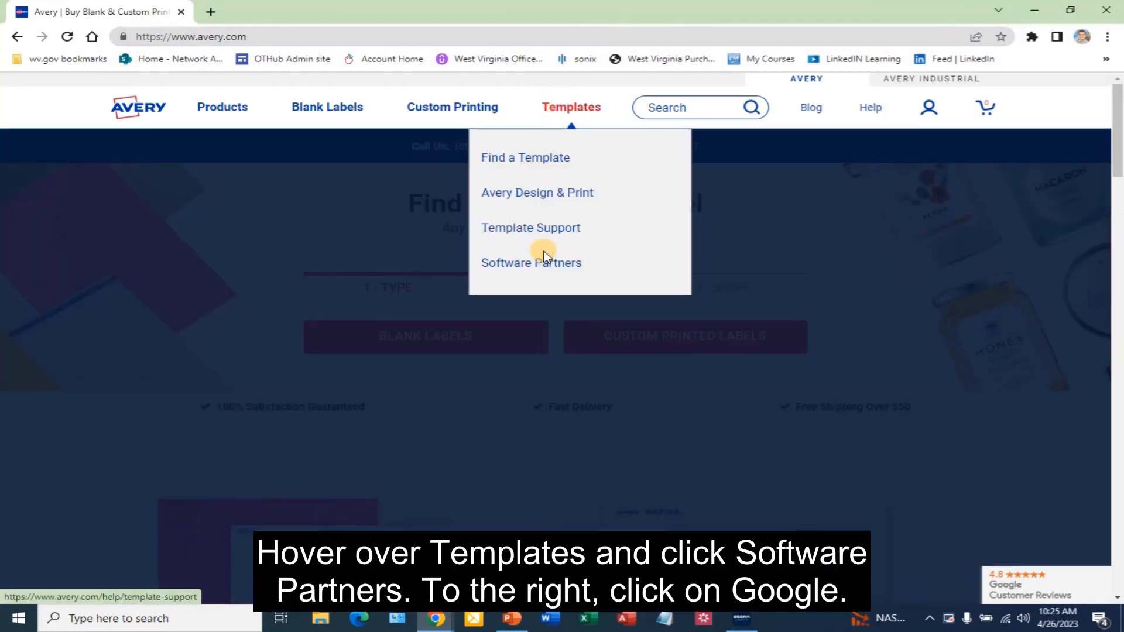
Reach the Google Drive software partner page and start Avery Design & Print
click(530, 262)
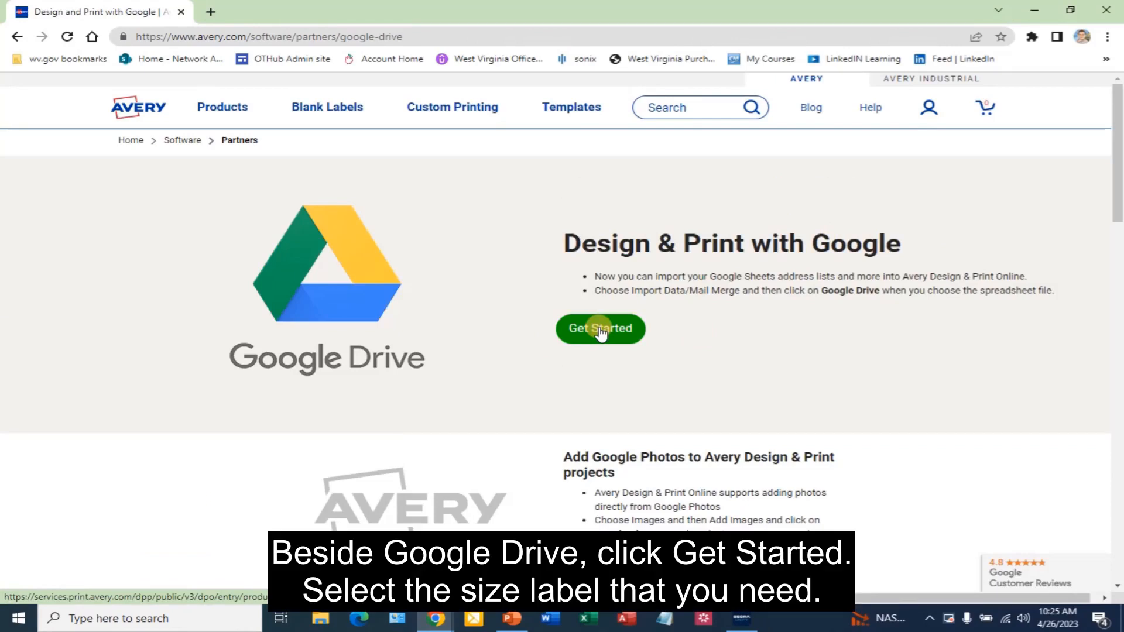
click(599, 328)
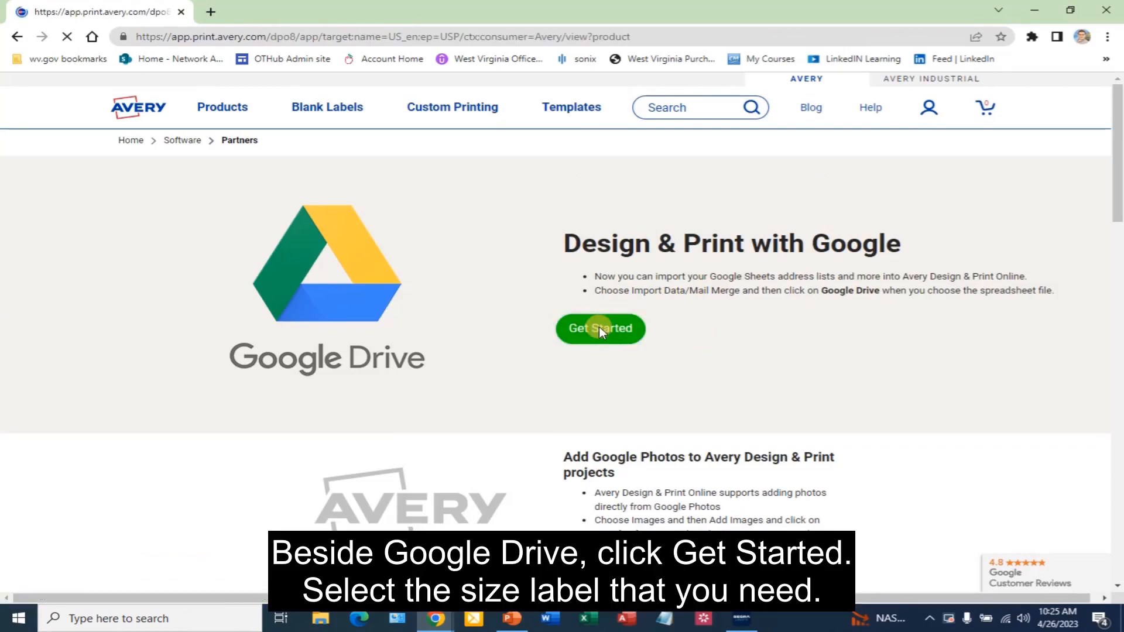
Choose template 5163, 2" x 4" shipping labels at 10 per sheet
click(600, 327)
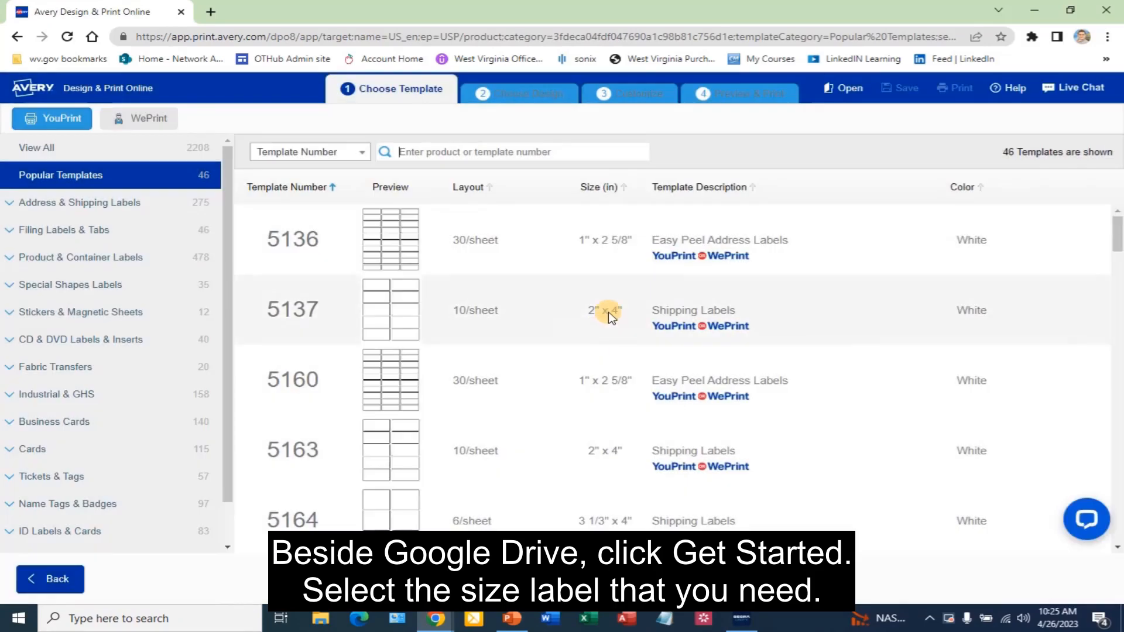
scroll(down, 3)
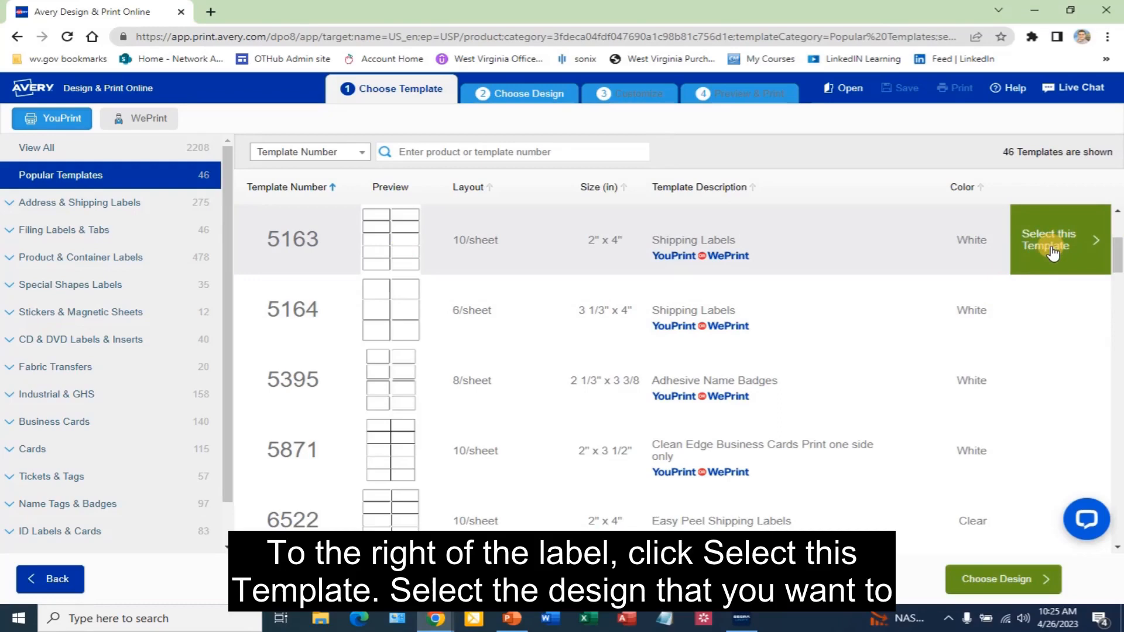
click(1052, 239)
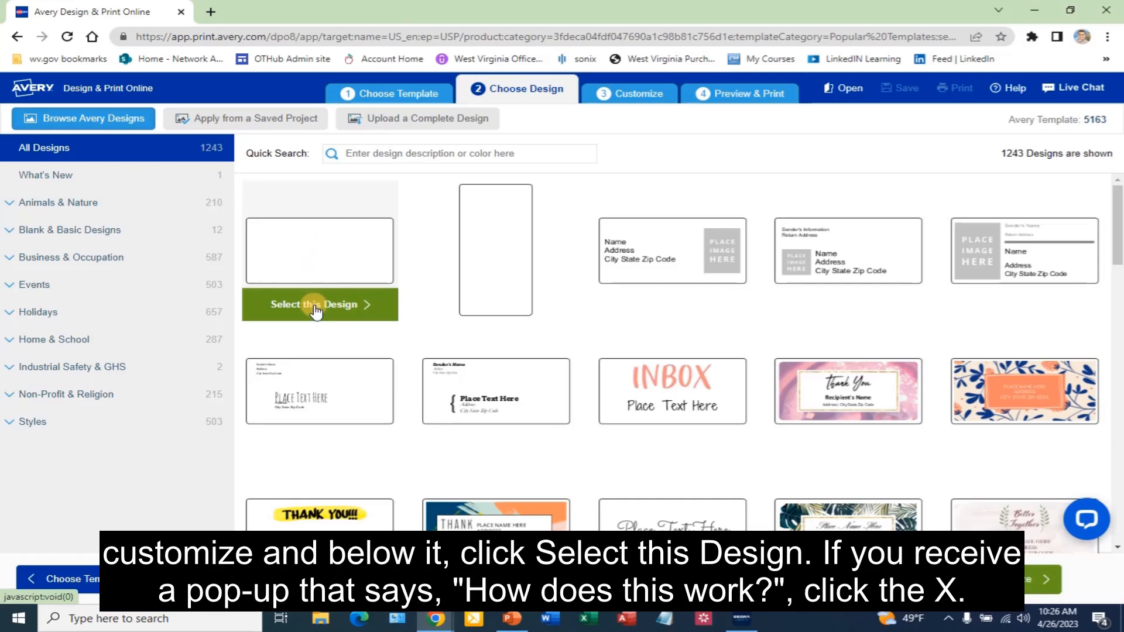
Start from the blank 5163 design and dismiss the how-it-works help
click(319, 304)
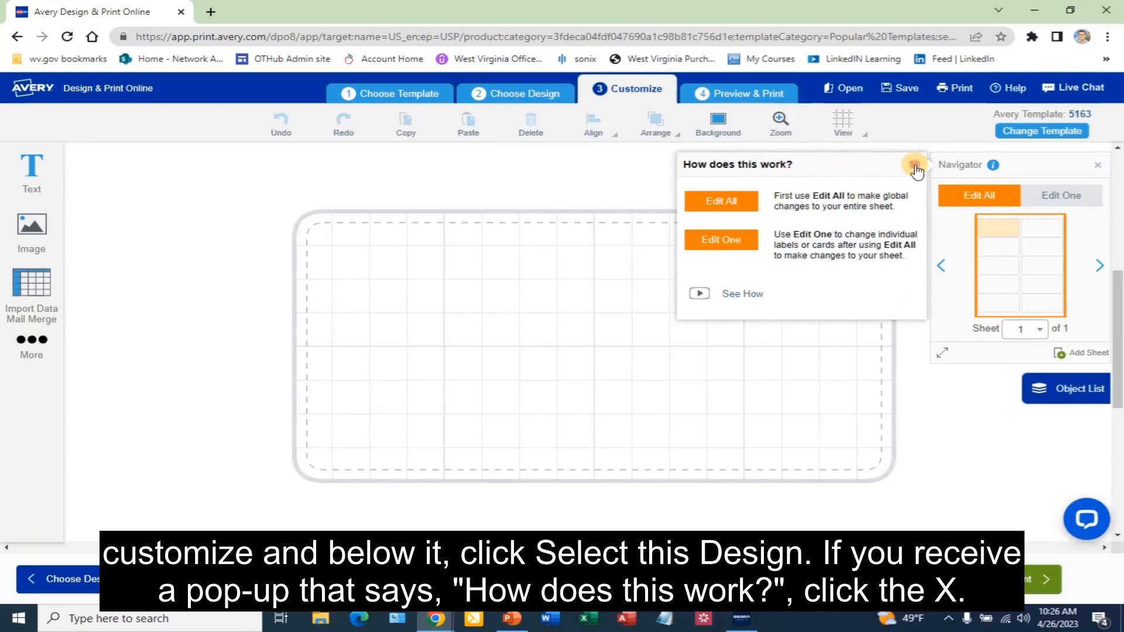
click(915, 165)
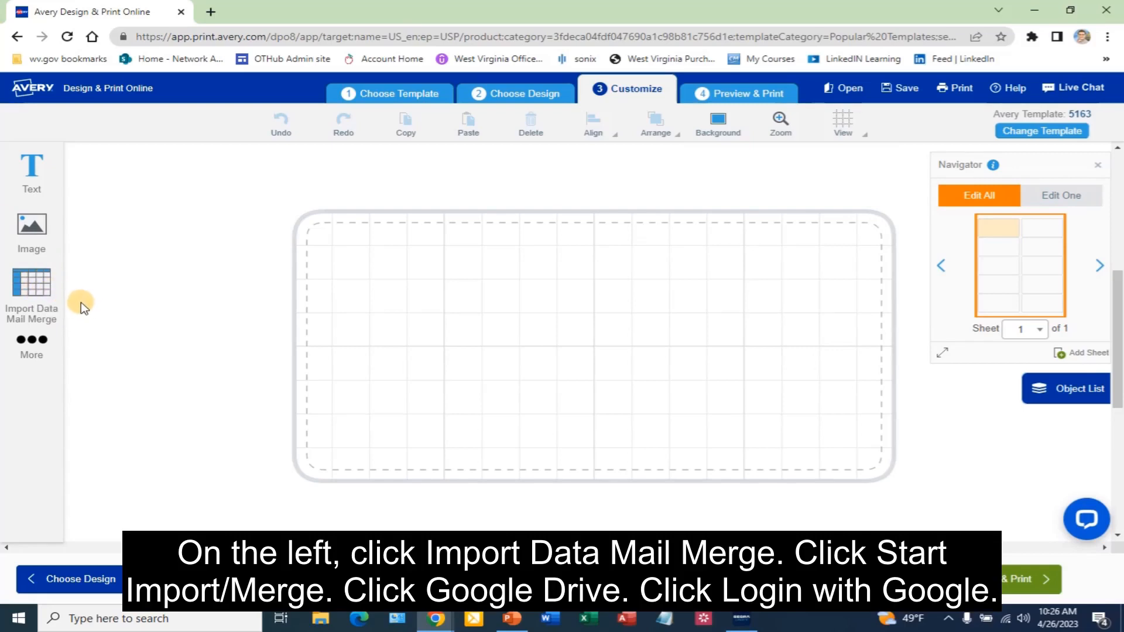
Start a mail-merge import from Google Drive and sign in with the Google account
click(31, 294)
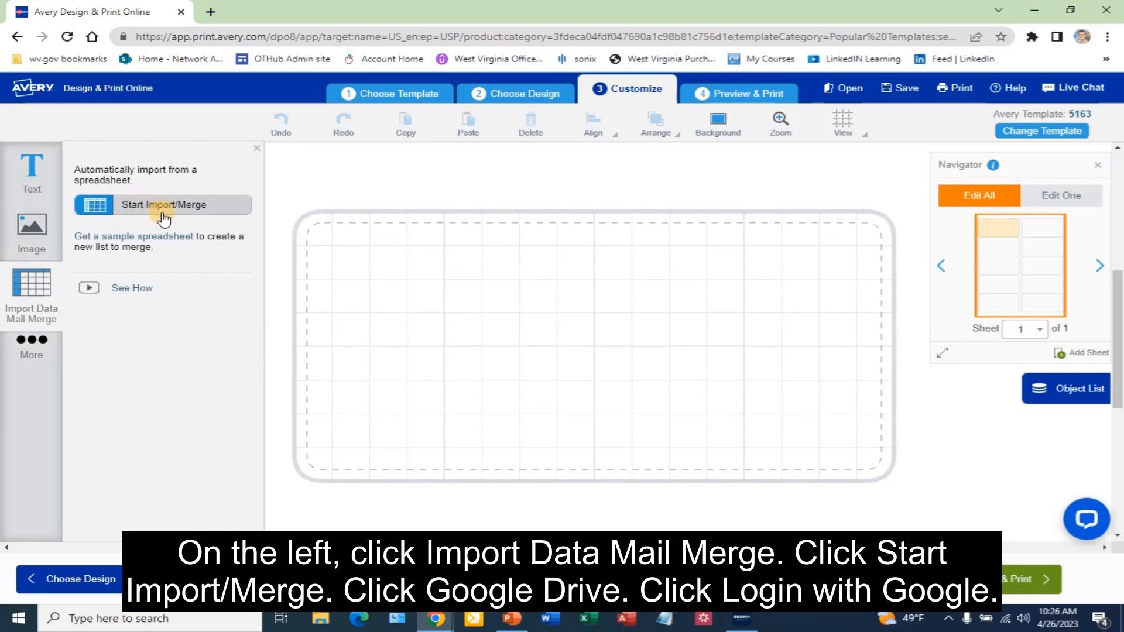
mouse_move(187, 216)
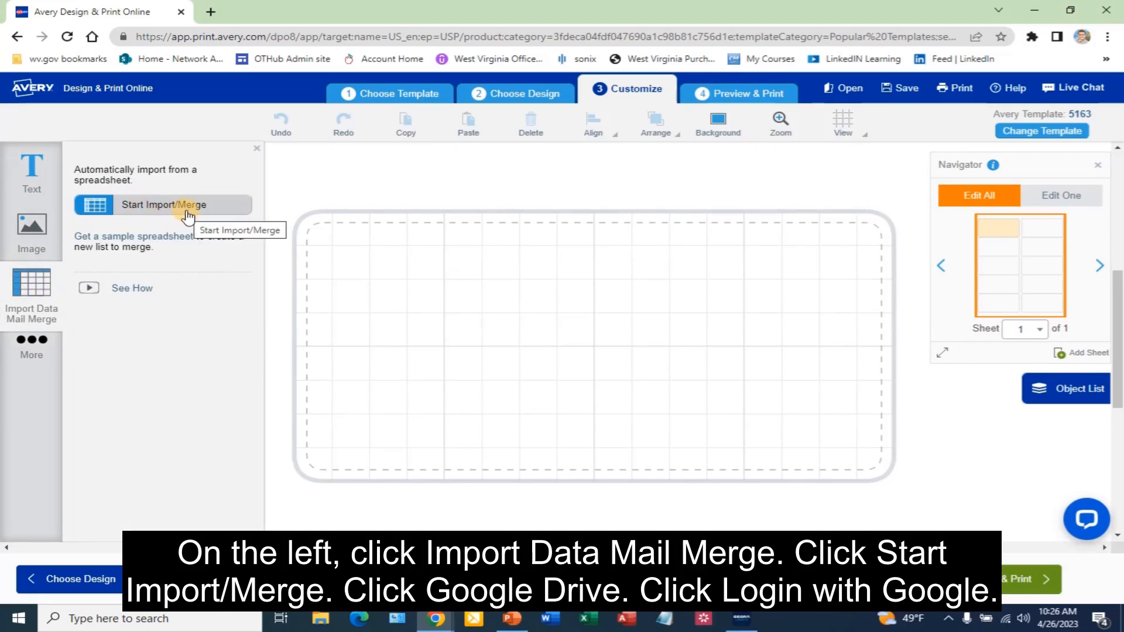
click(163, 203)
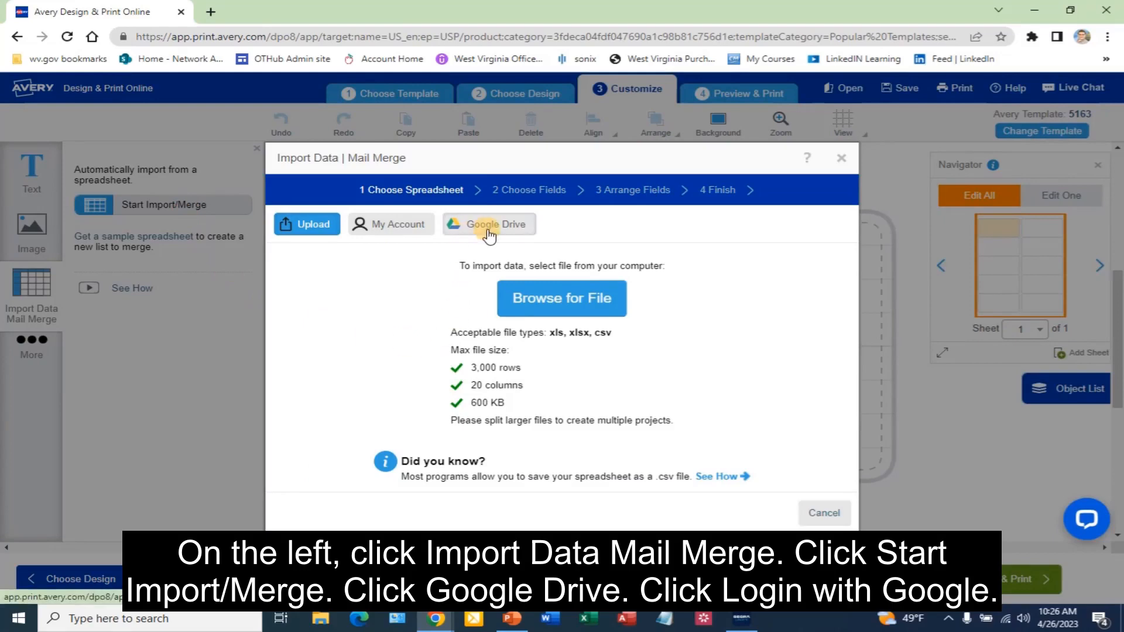
click(489, 224)
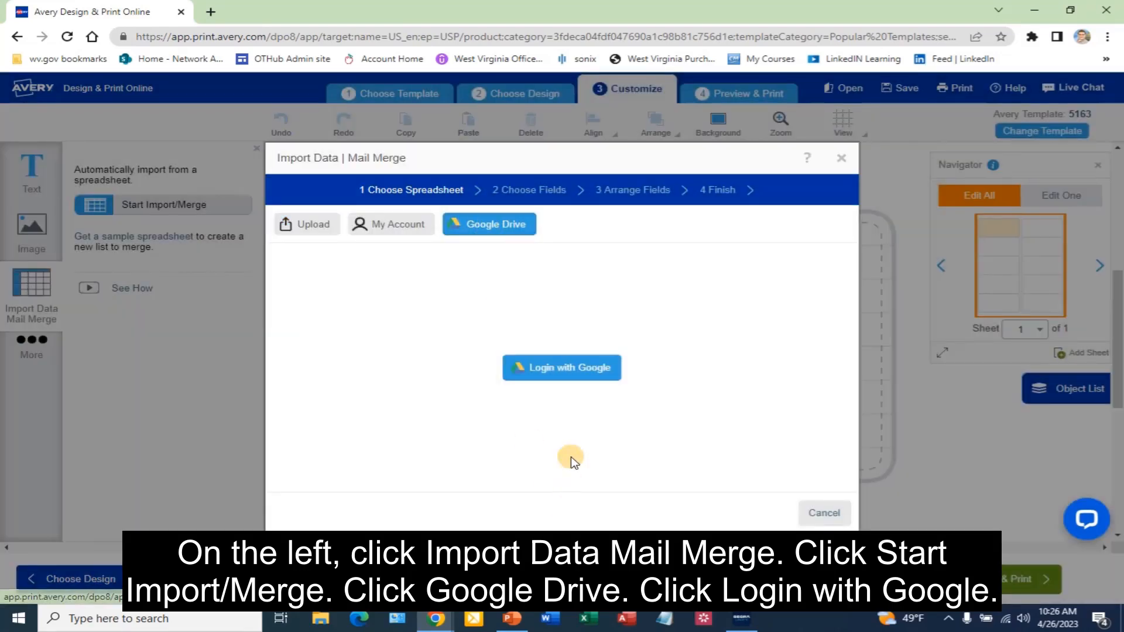
click(561, 366)
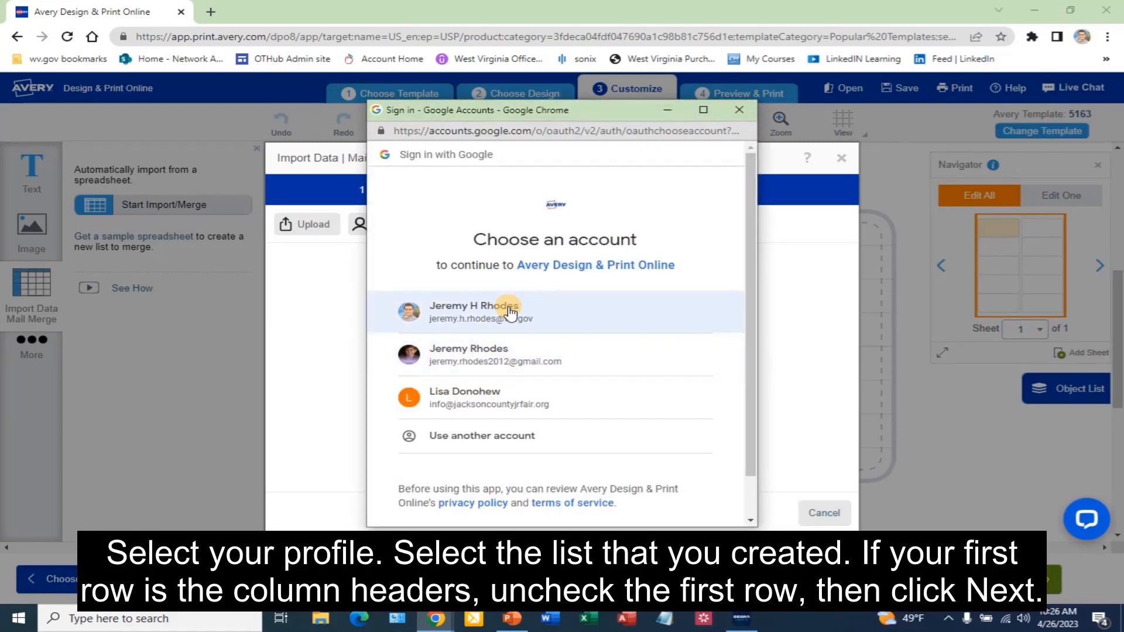
click(509, 312)
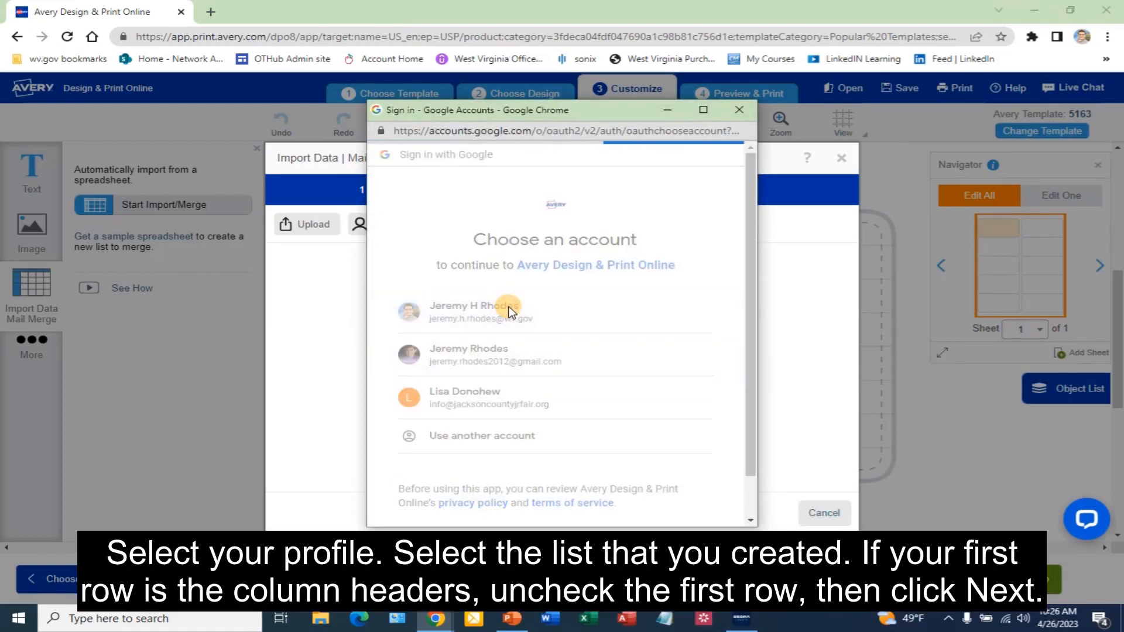
click(480, 311)
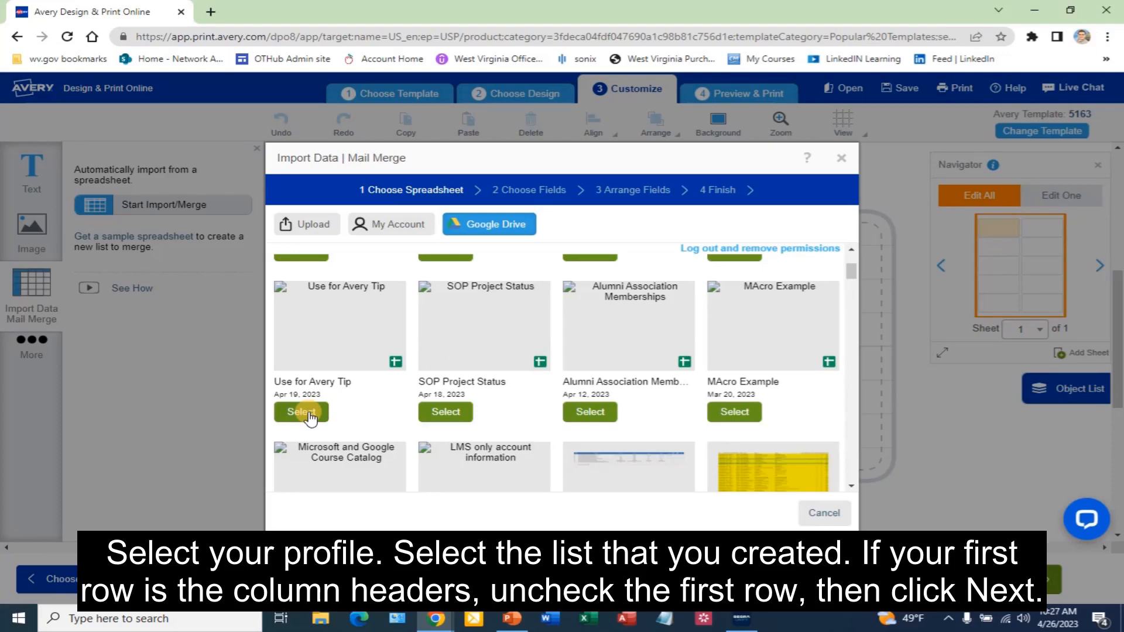
Import the 'Use for Avery Tip' spreadsheet with its column-title row excluded
click(301, 411)
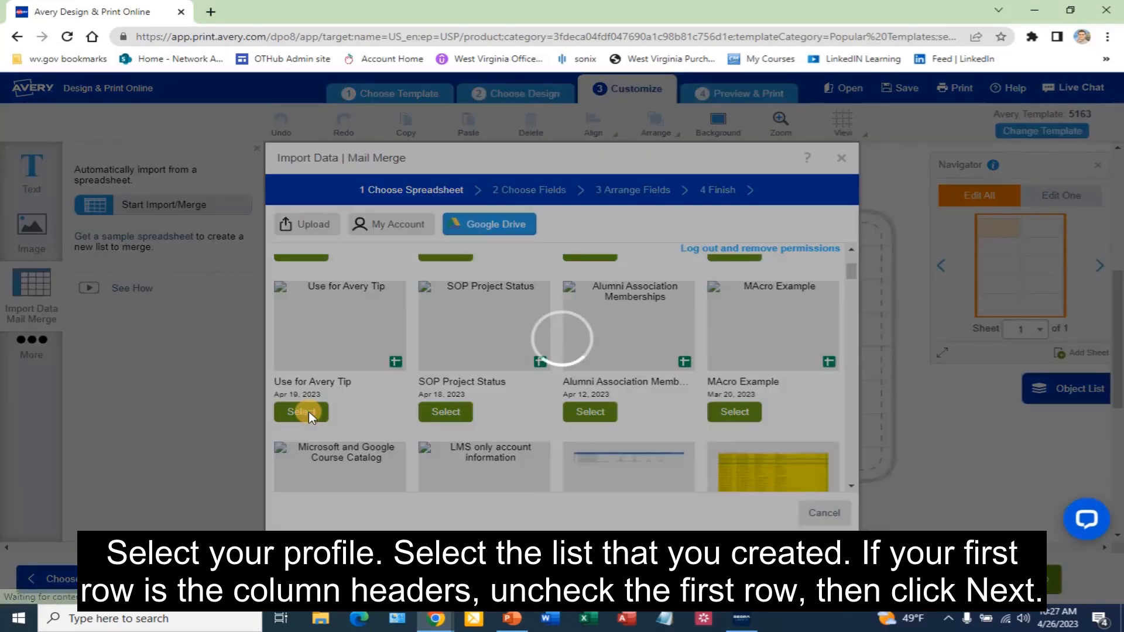
click(301, 411)
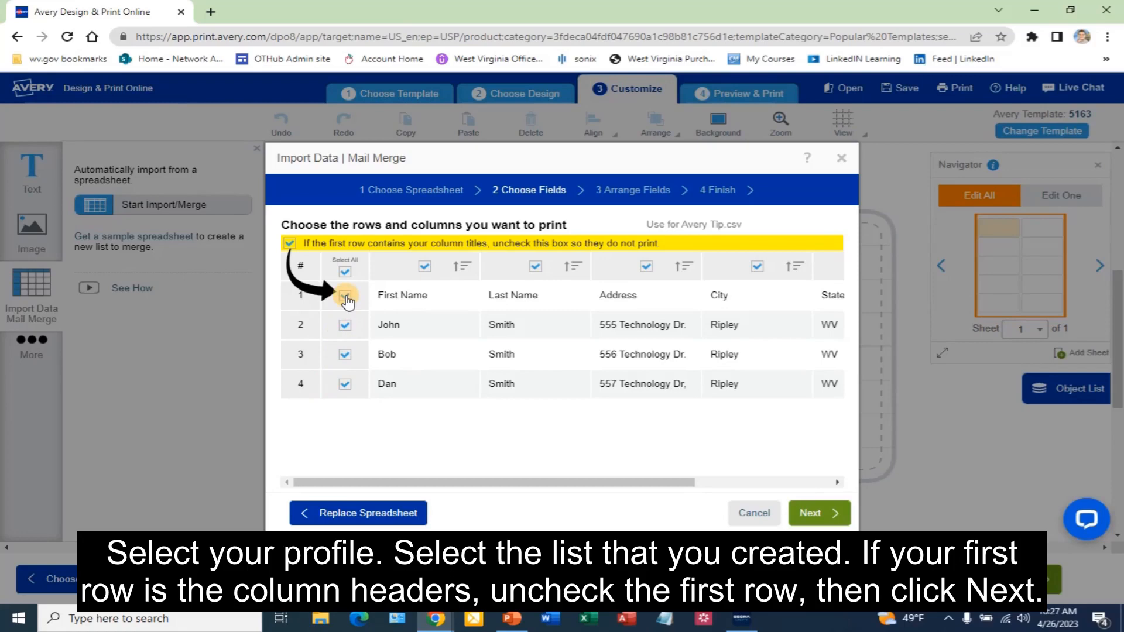
click(344, 295)
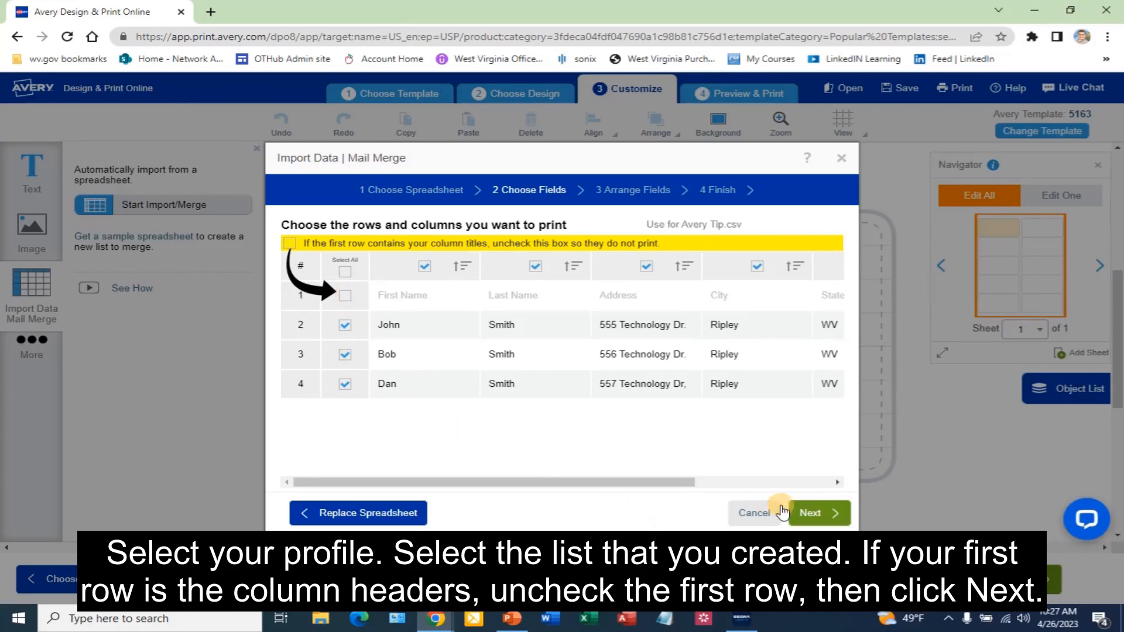
click(810, 513)
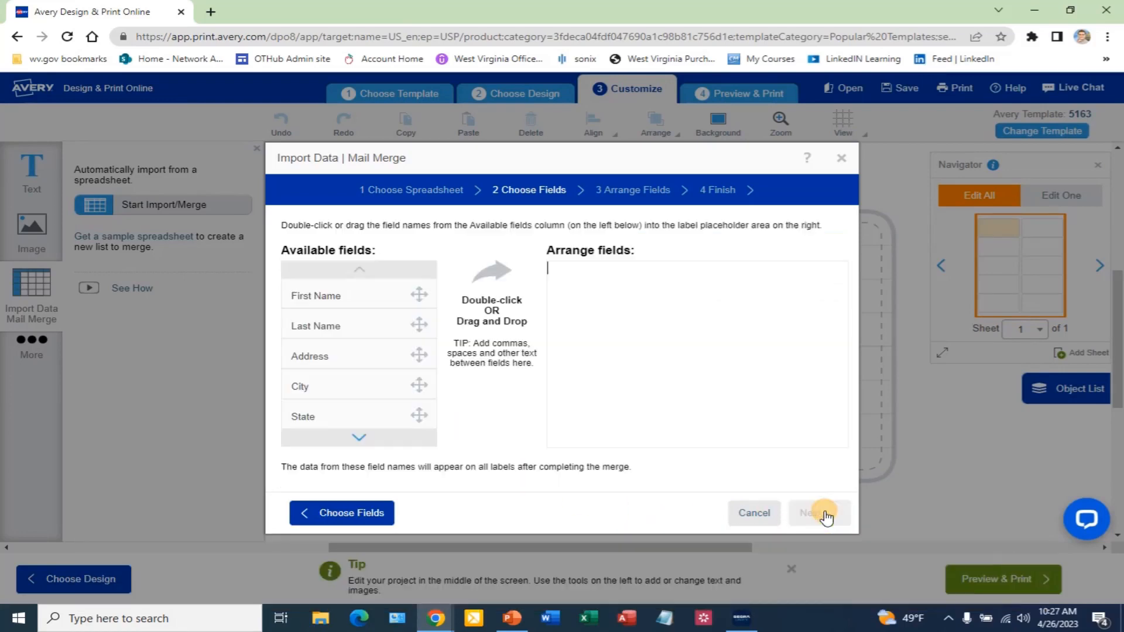
Add the name, address, city, state and zip fields to the label and finish the merge
click(818, 512)
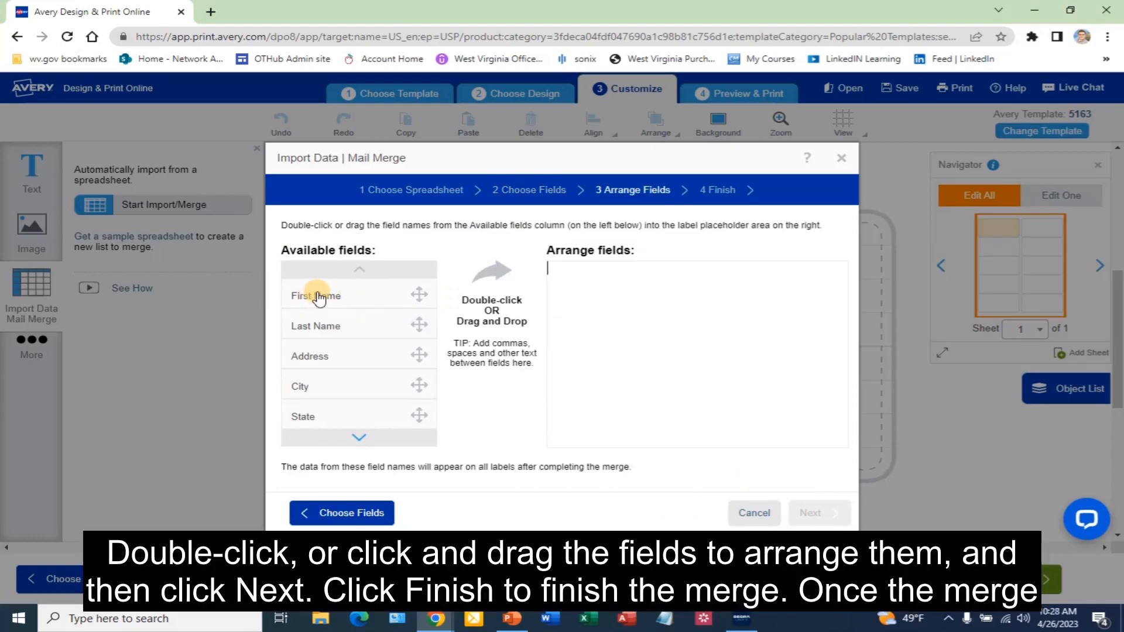
double_click(314, 325)
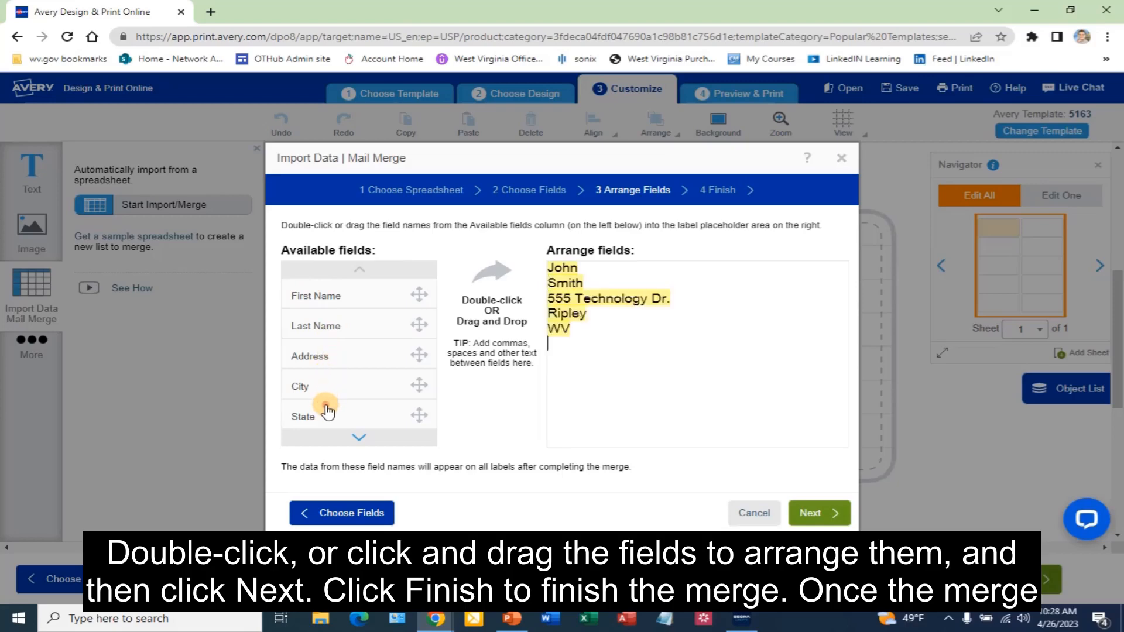
double_click(310, 416)
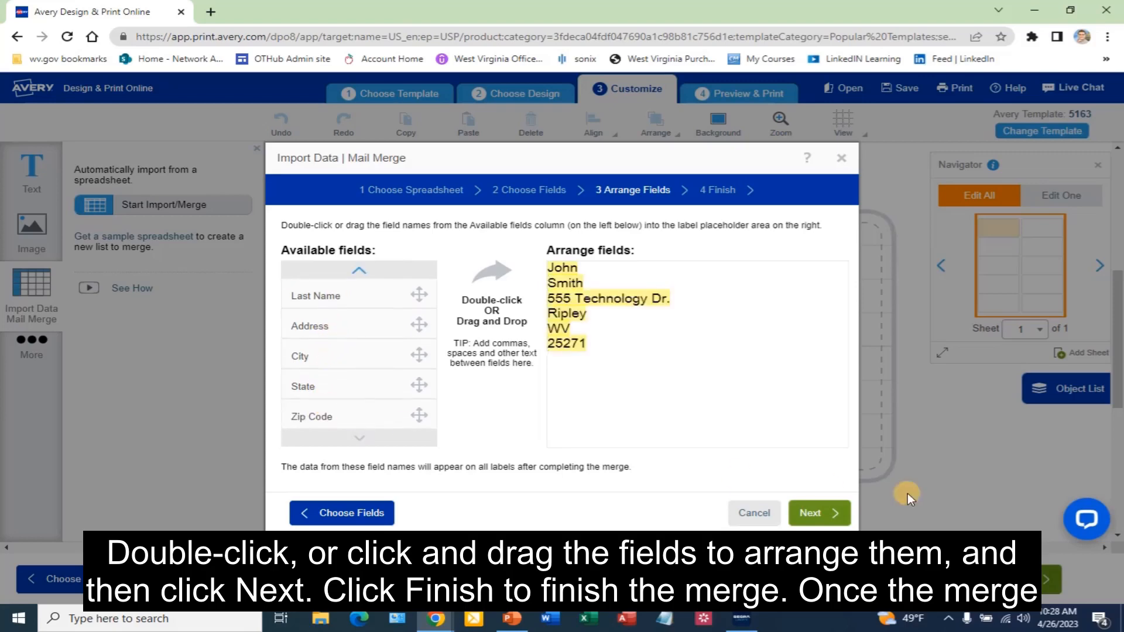
click(809, 512)
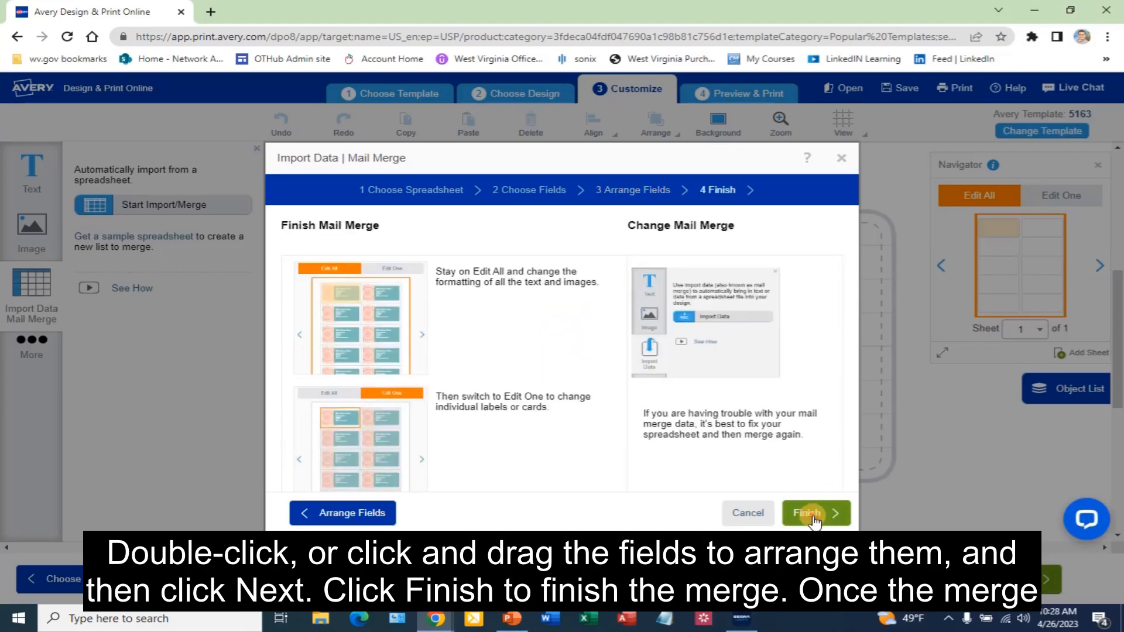
click(809, 513)
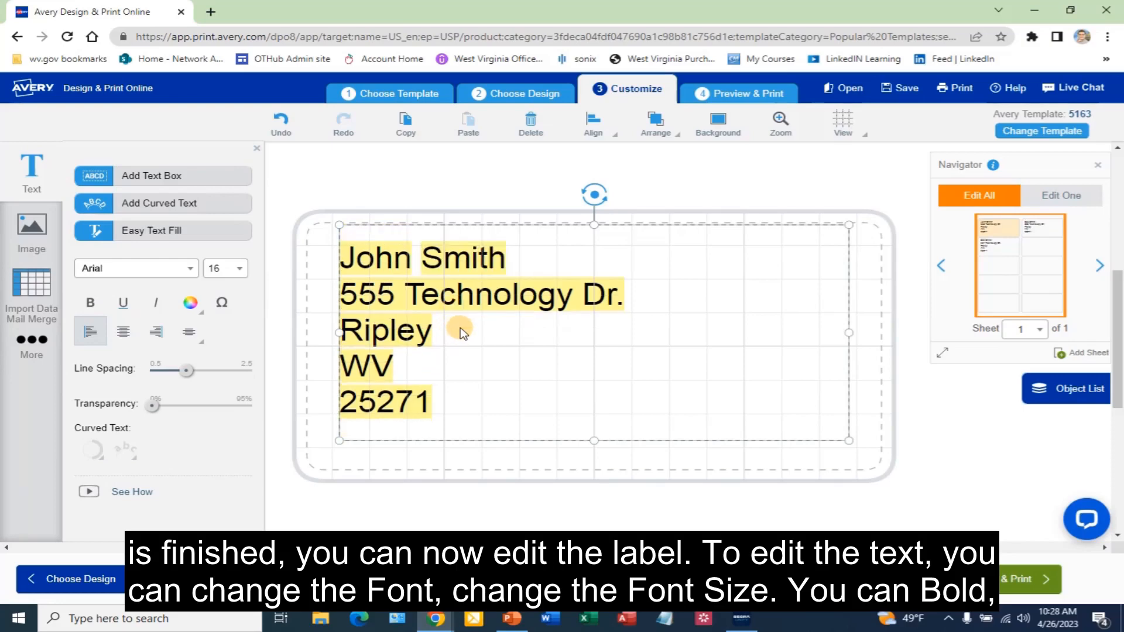
mouse_move(453, 337)
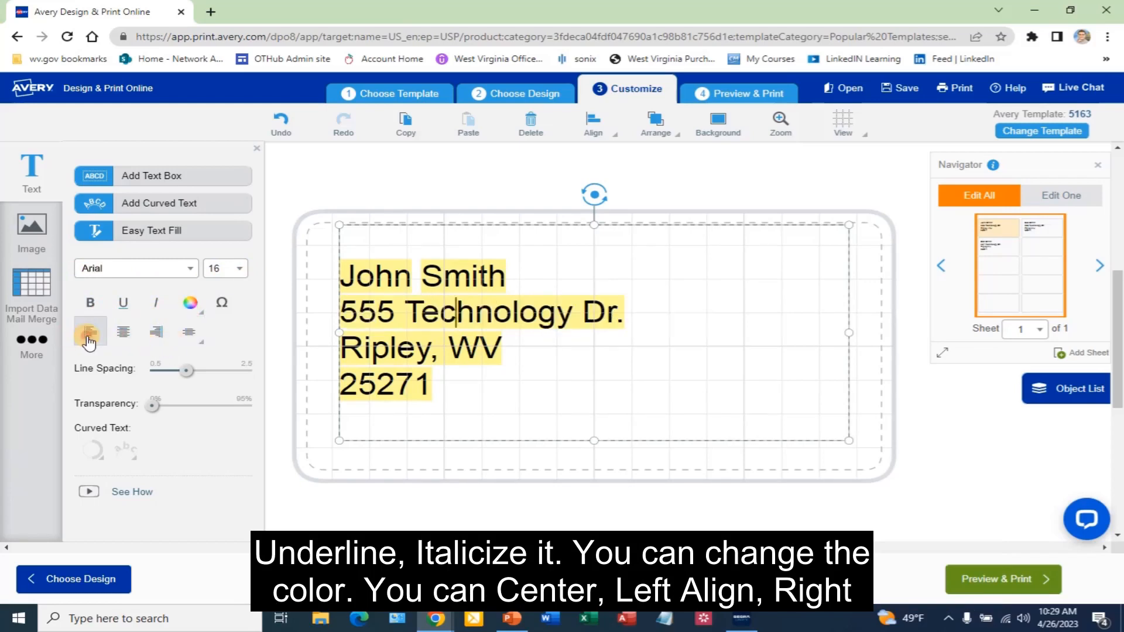
Put 'Ripley, WV' on one line in the label text, keeping left alignment
click(189, 331)
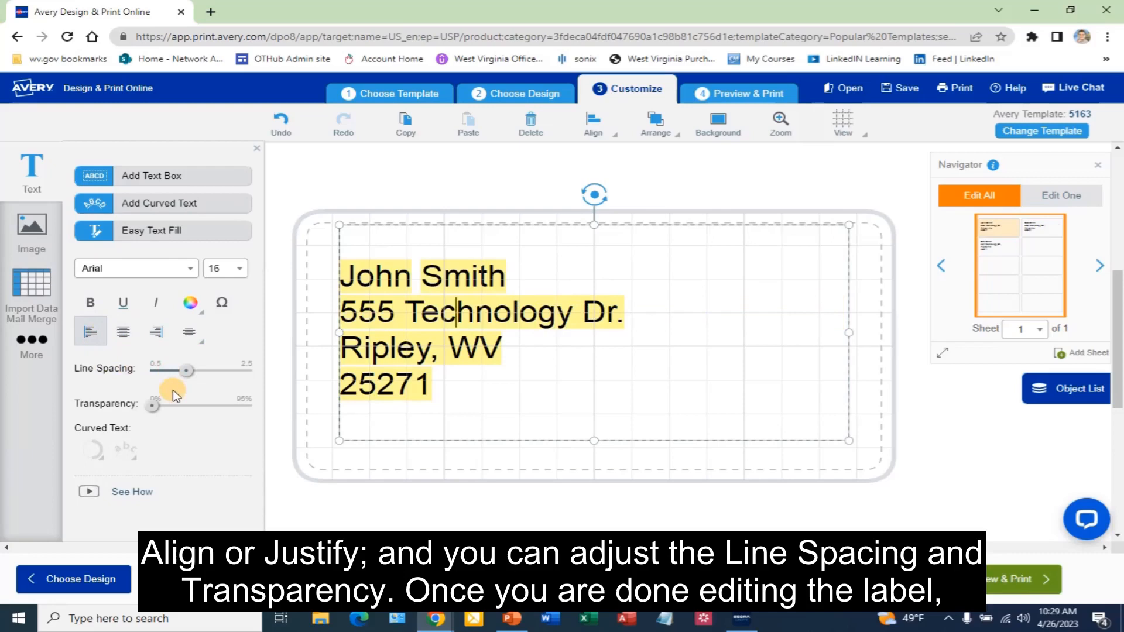
mouse_move(125, 419)
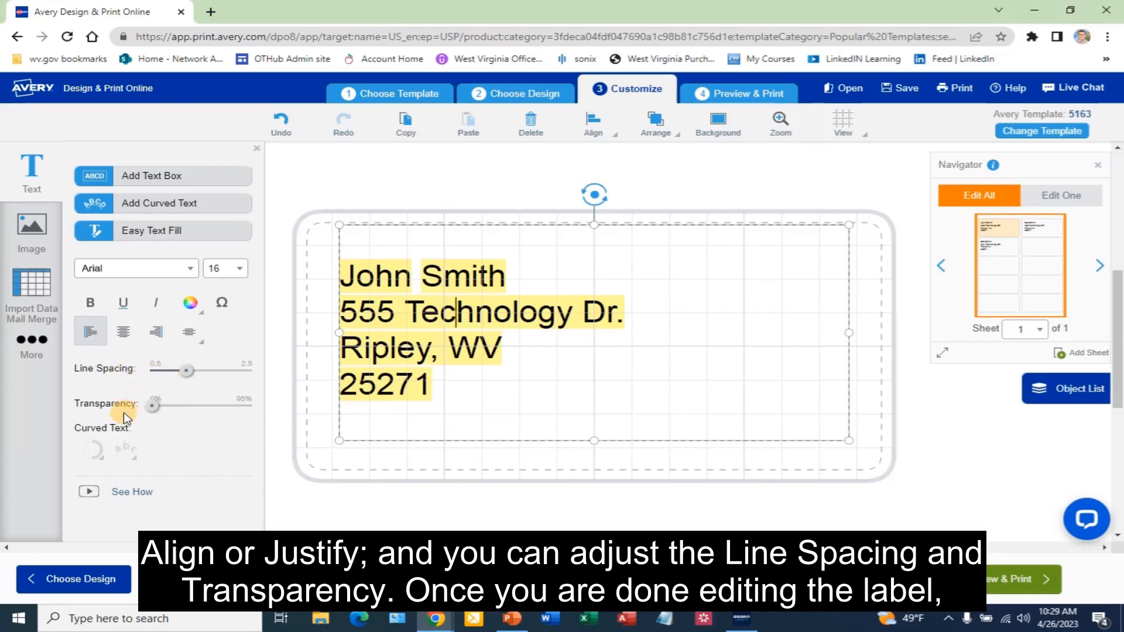
mouse_move(265, 463)
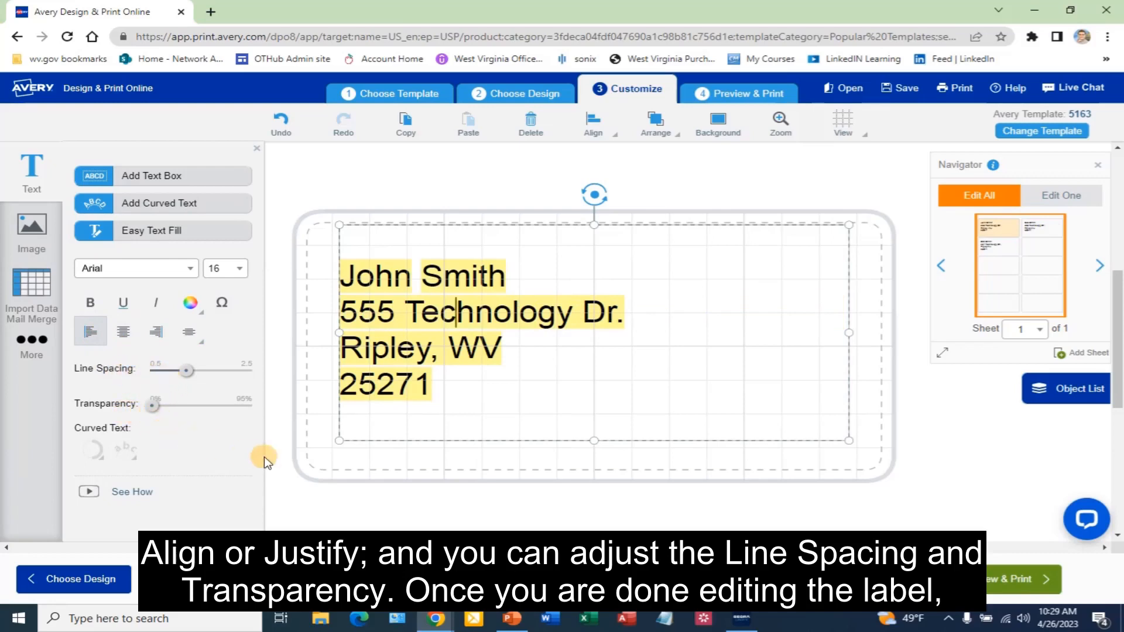
mouse_move(743, 484)
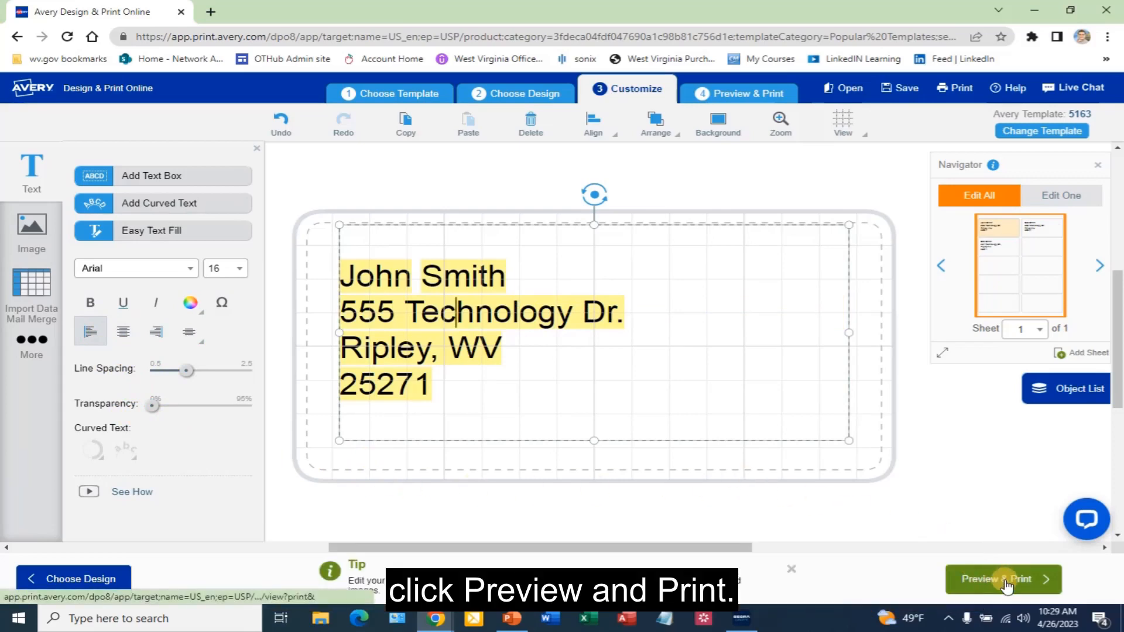
Preview the merged sheet with the John, Bob and Dan Smith labels
click(1003, 580)
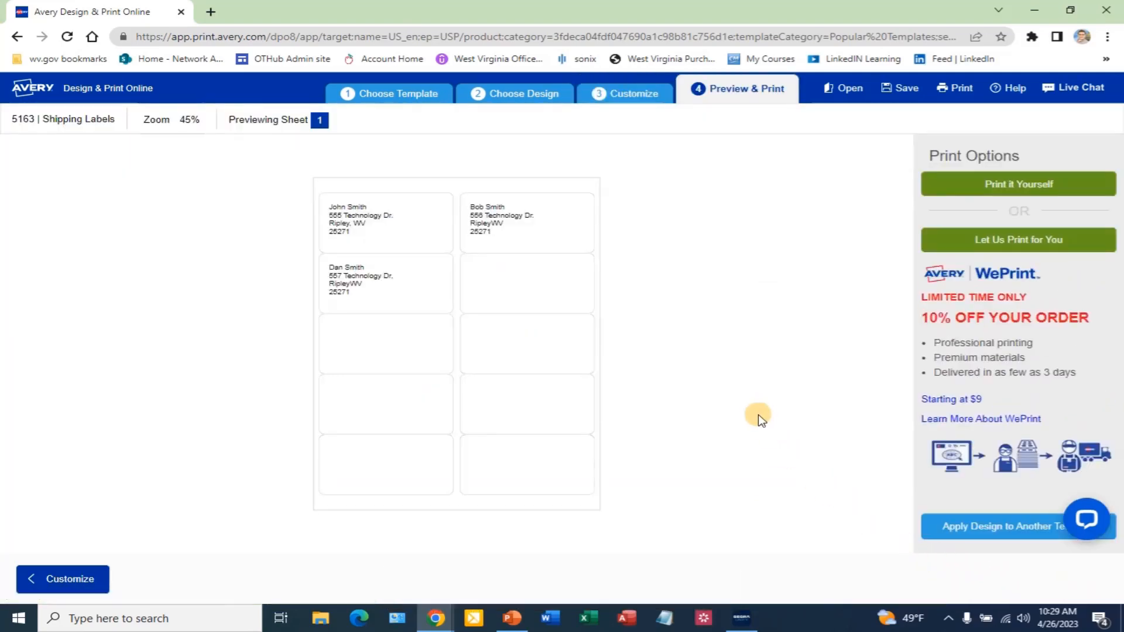
mouse_move(385, 285)
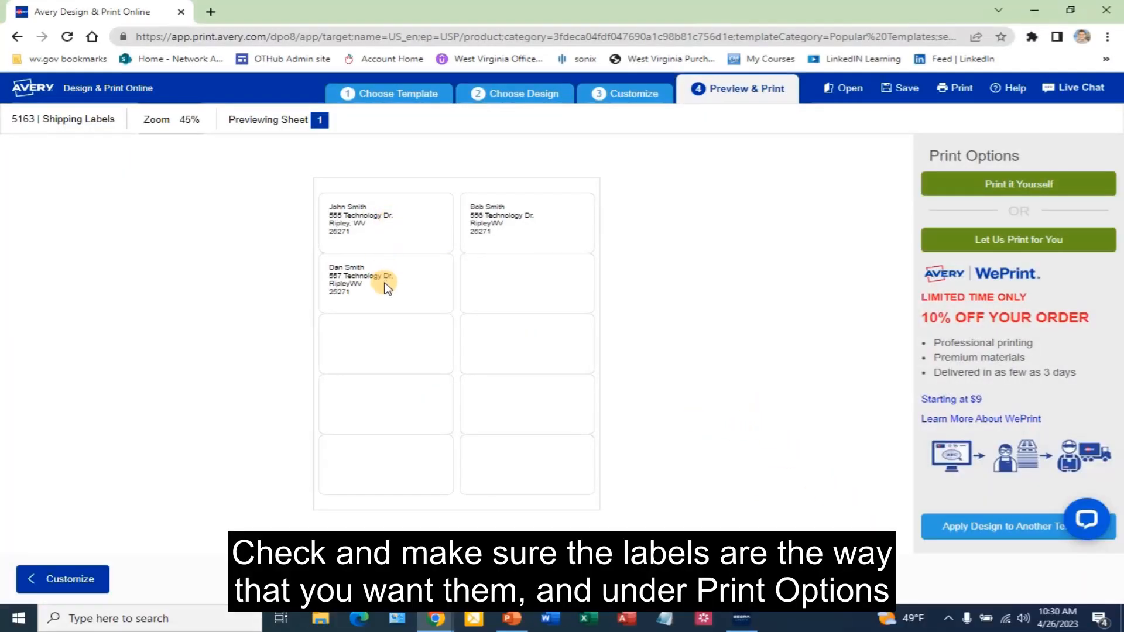
mouse_move(442, 297)
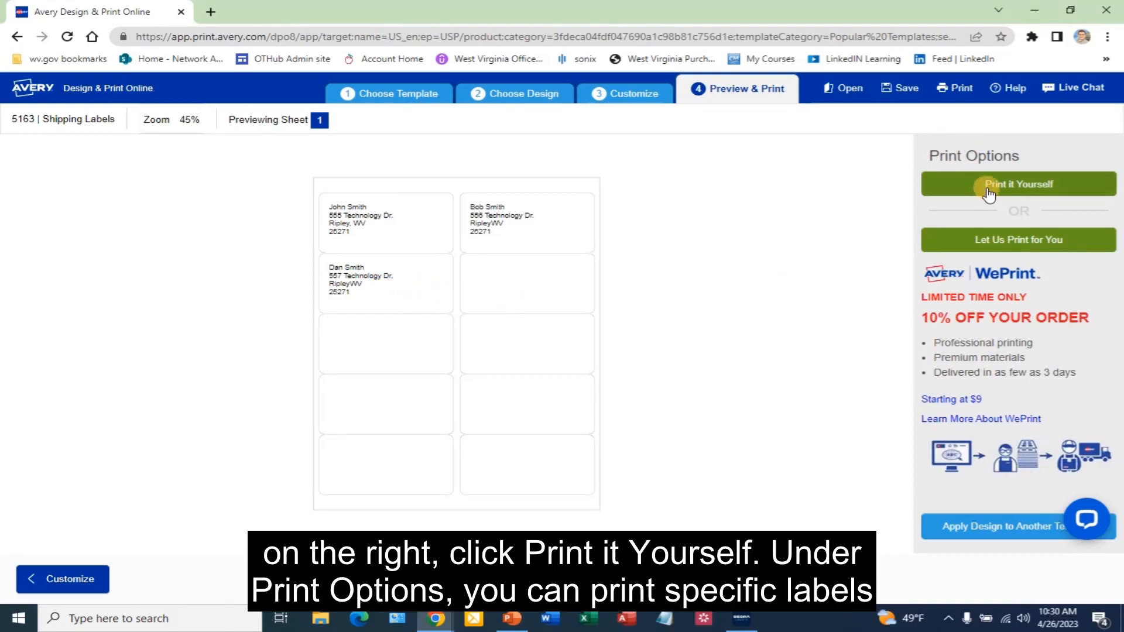
Choose Print it Yourself, try a label 2-to-2 range, then set it to print all labels
click(1017, 184)
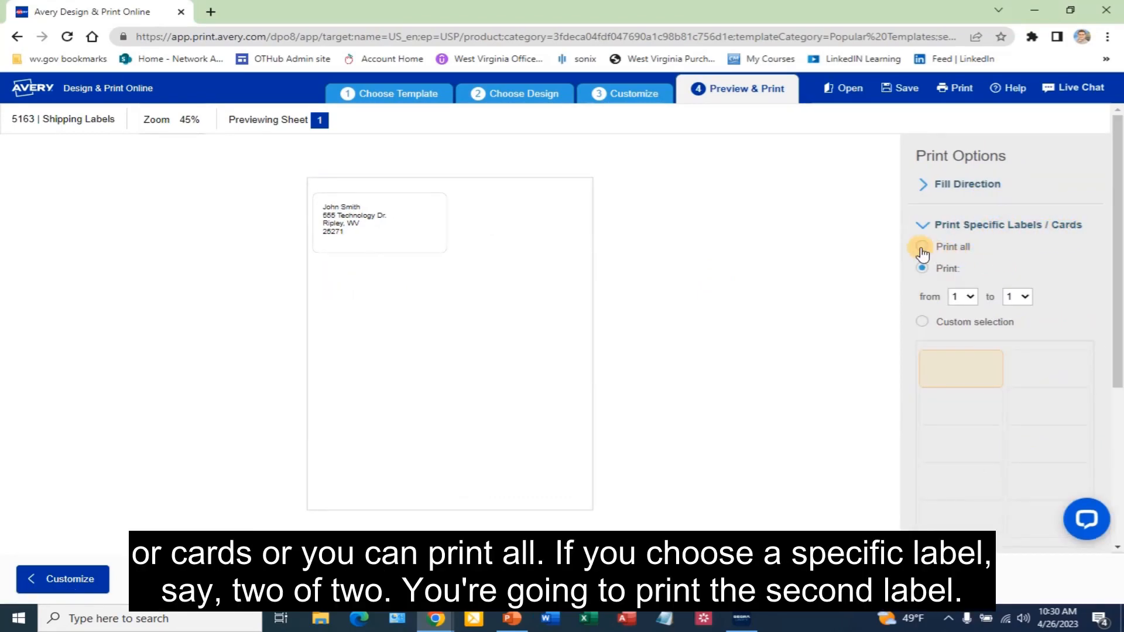
click(921, 246)
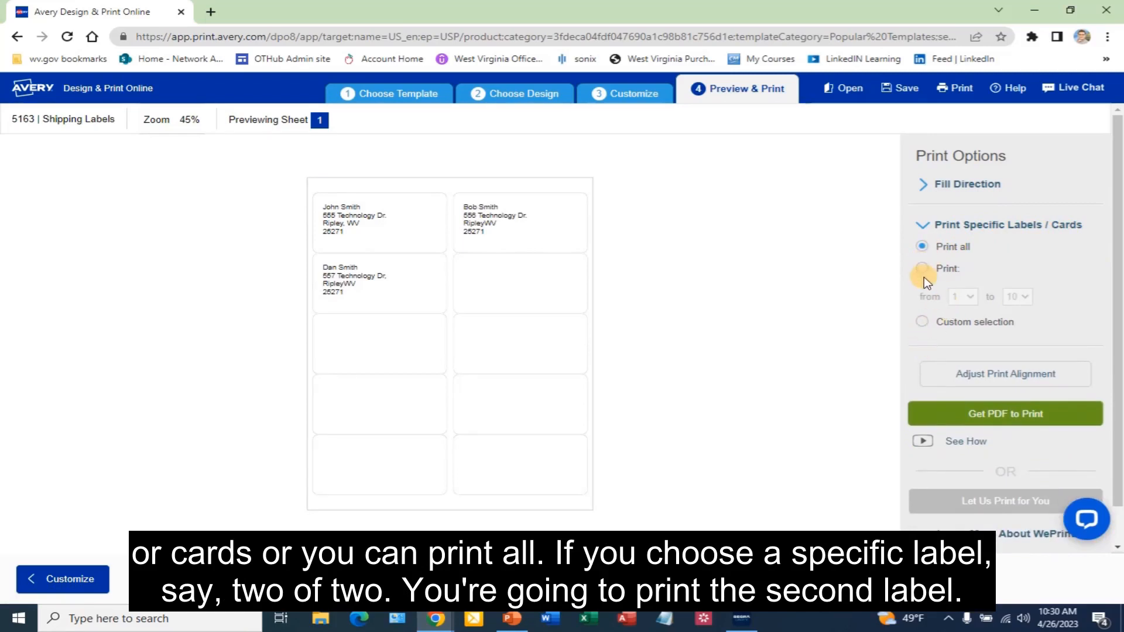
click(921, 268)
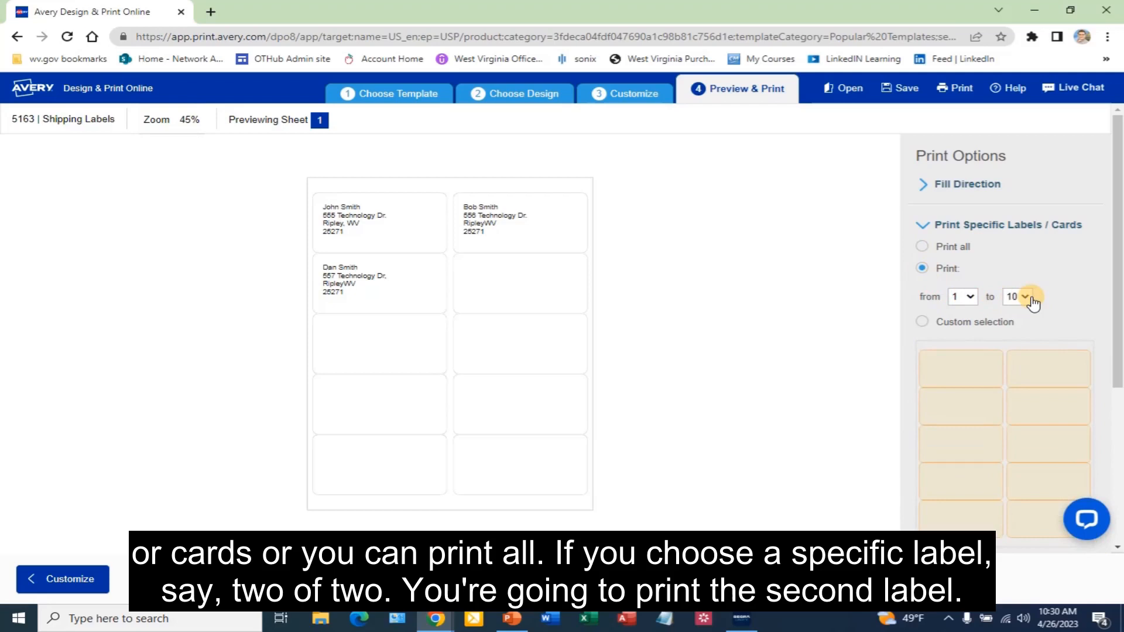
click(960, 296)
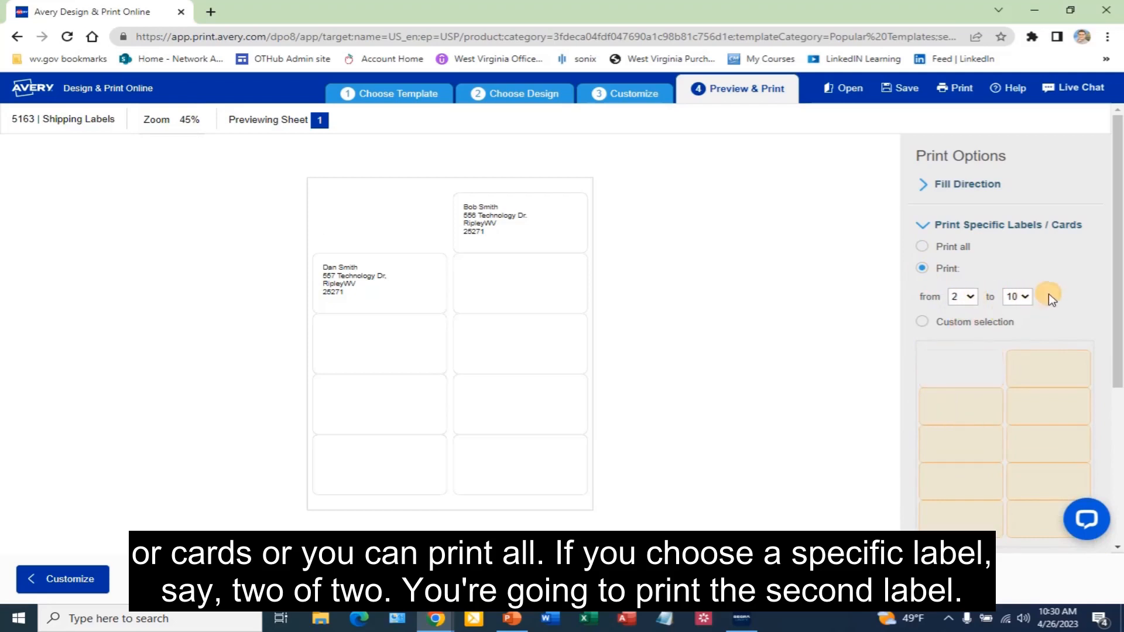
click(1016, 296)
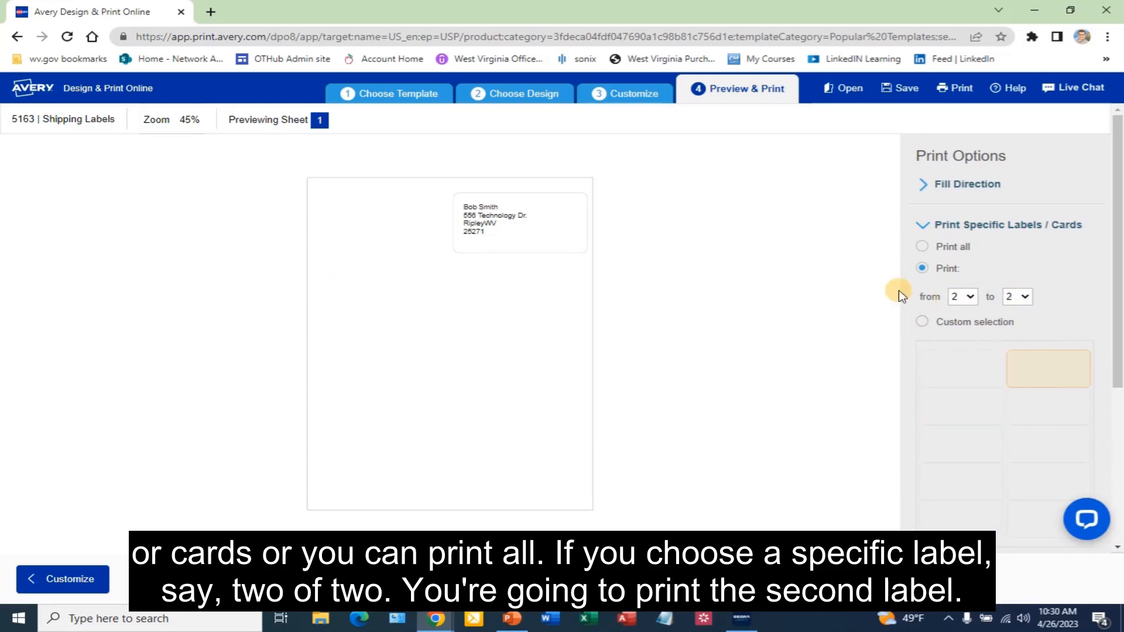
mouse_move(807, 282)
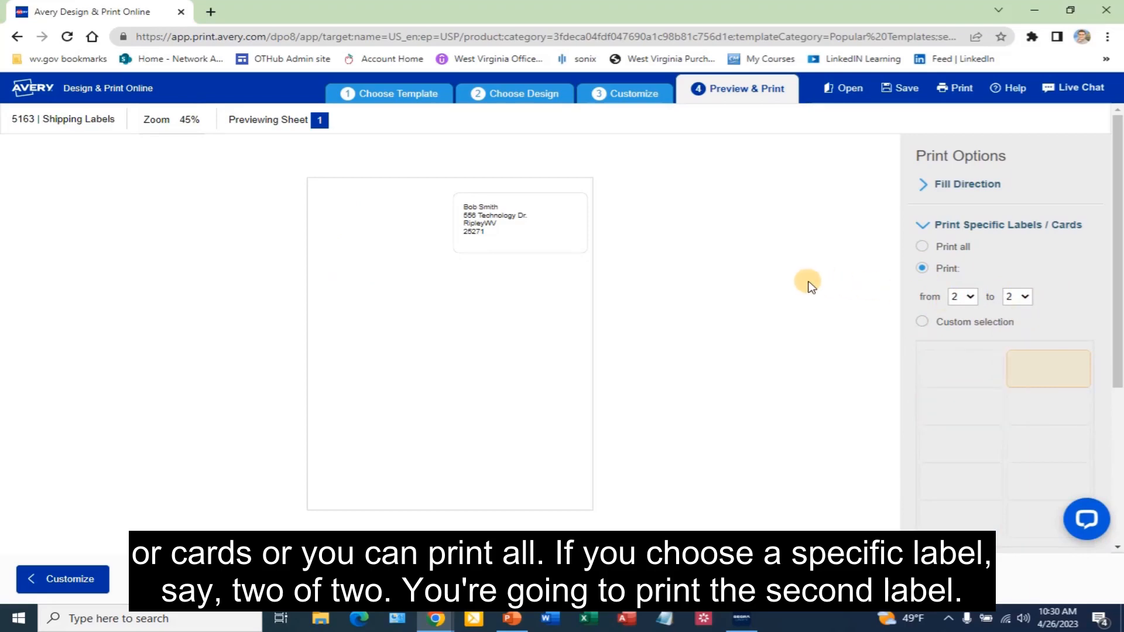
click(921, 246)
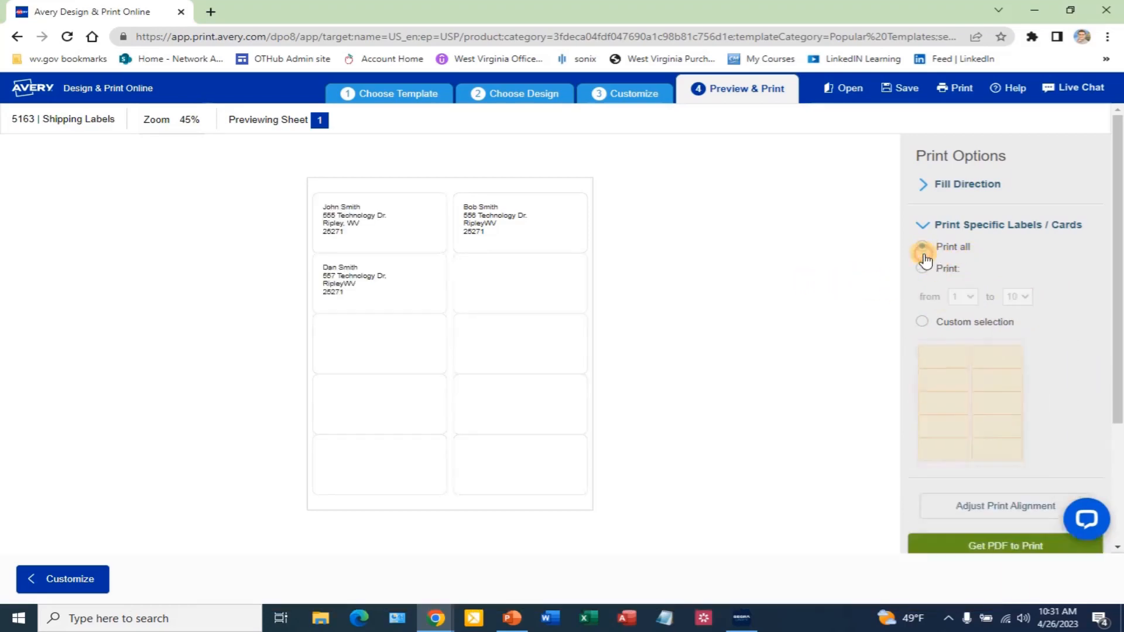
click(921, 247)
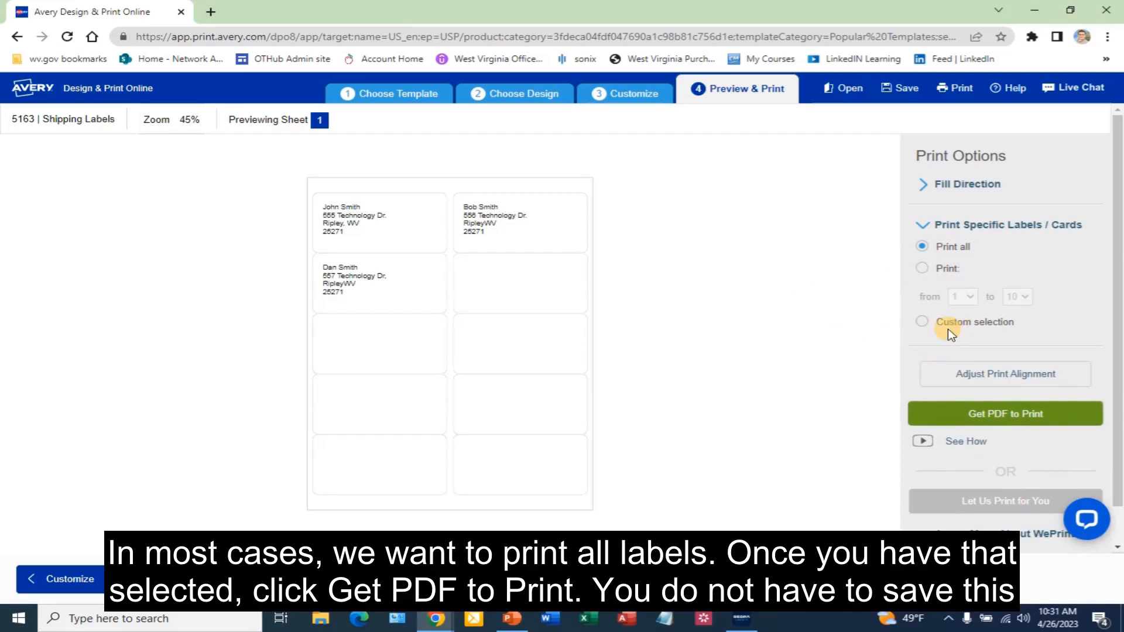
scroll(down, 3)
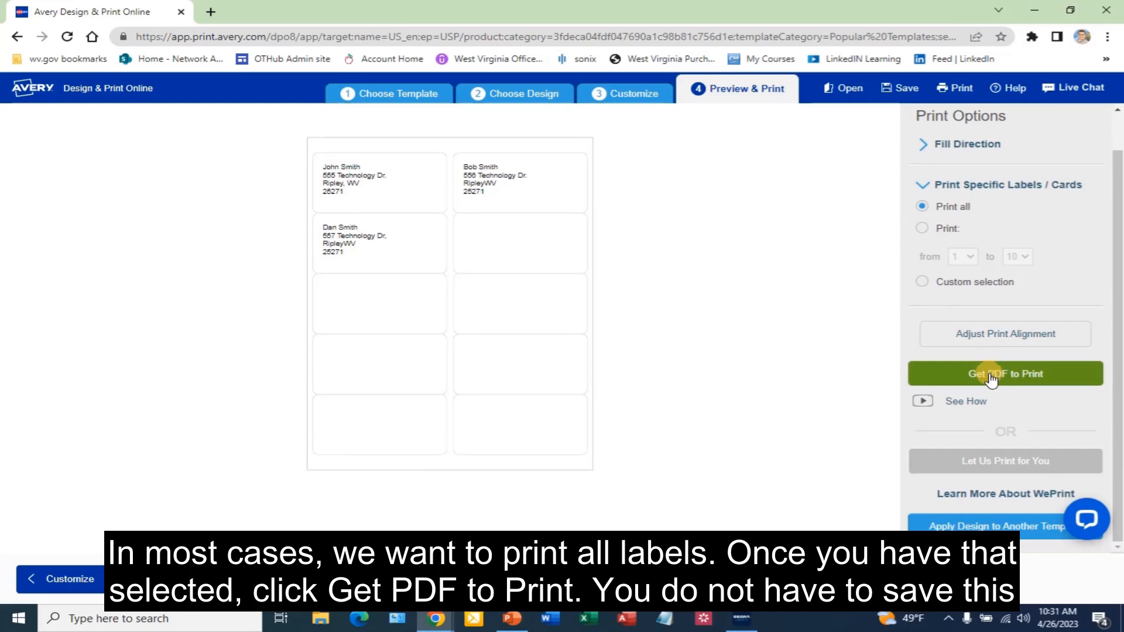
Generate the printable label PDF, declining to save the design
click(1004, 373)
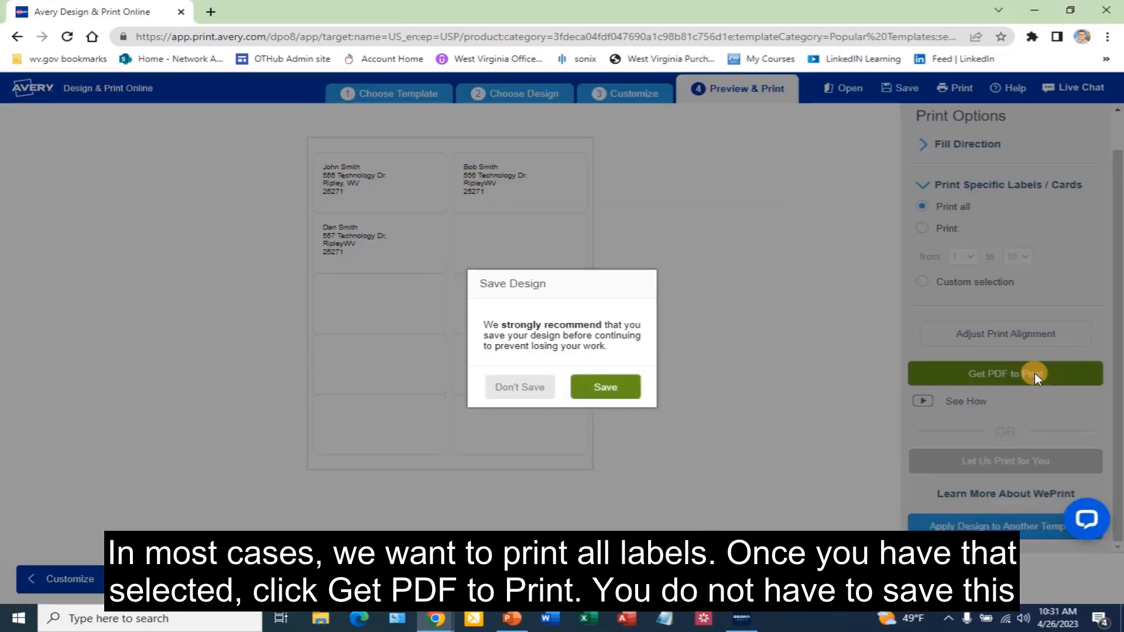
mouse_move(604, 386)
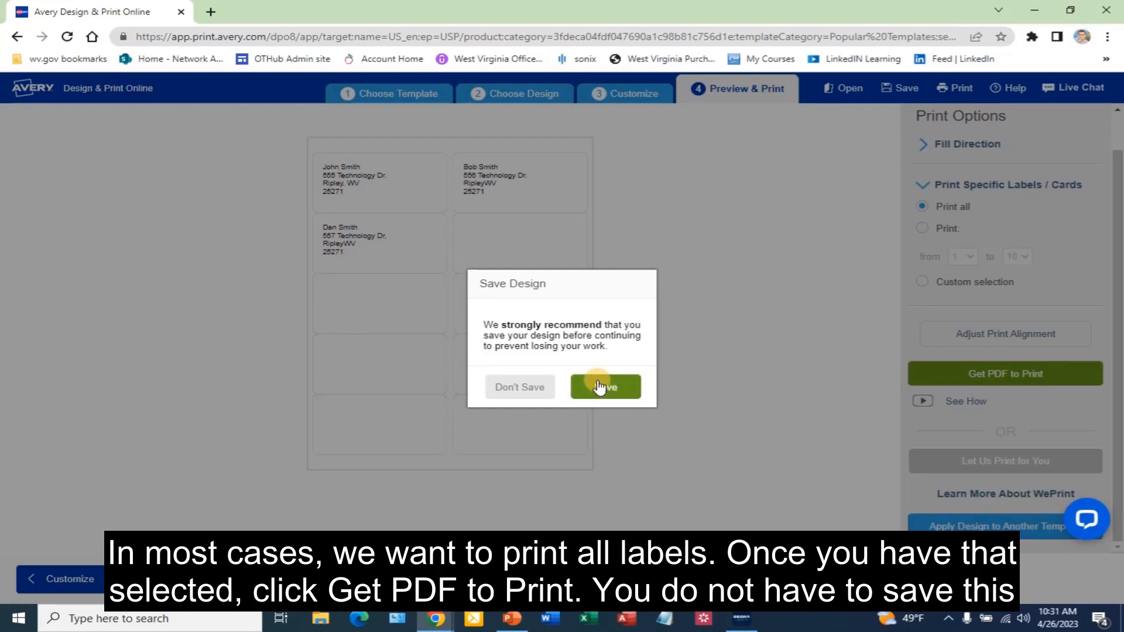
mouse_move(544, 339)
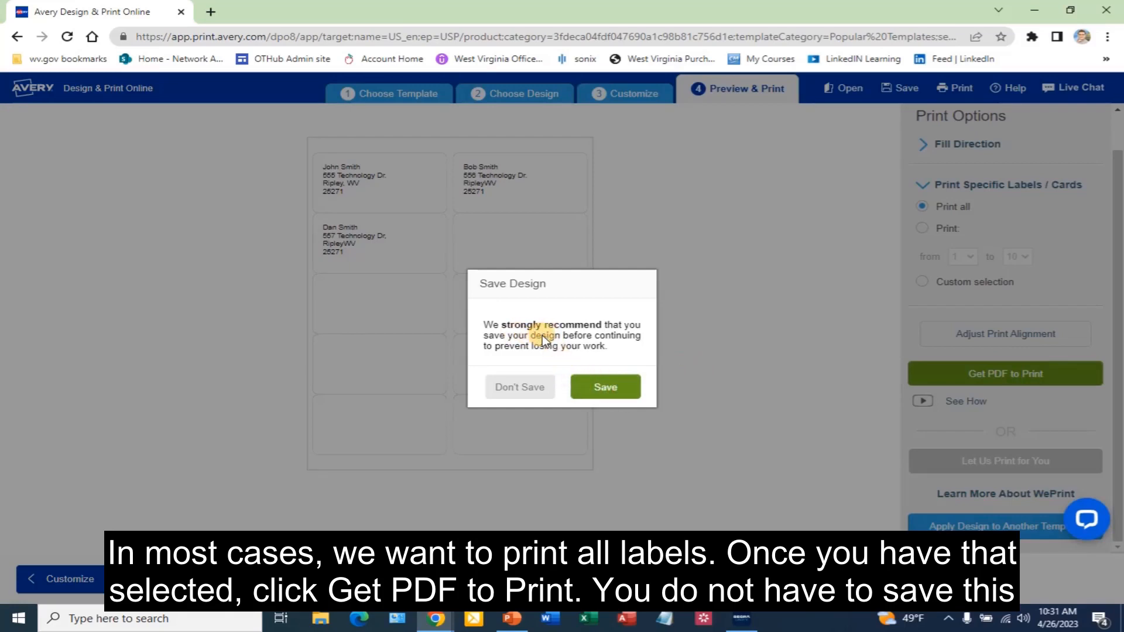
mouse_move(519, 388)
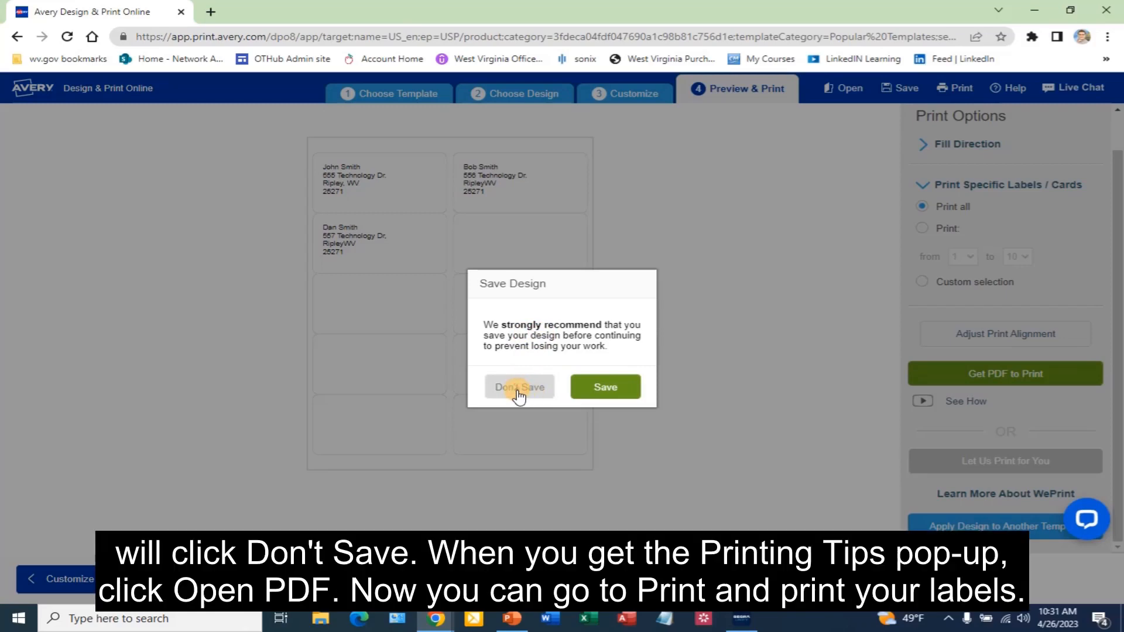
click(519, 388)
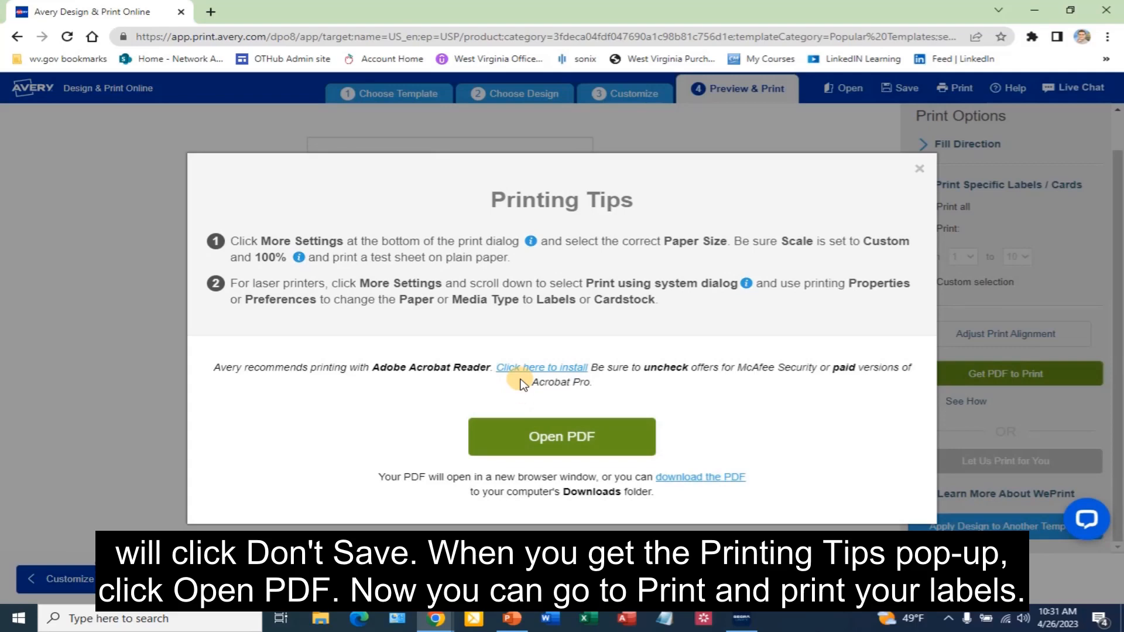
mouse_move(500, 395)
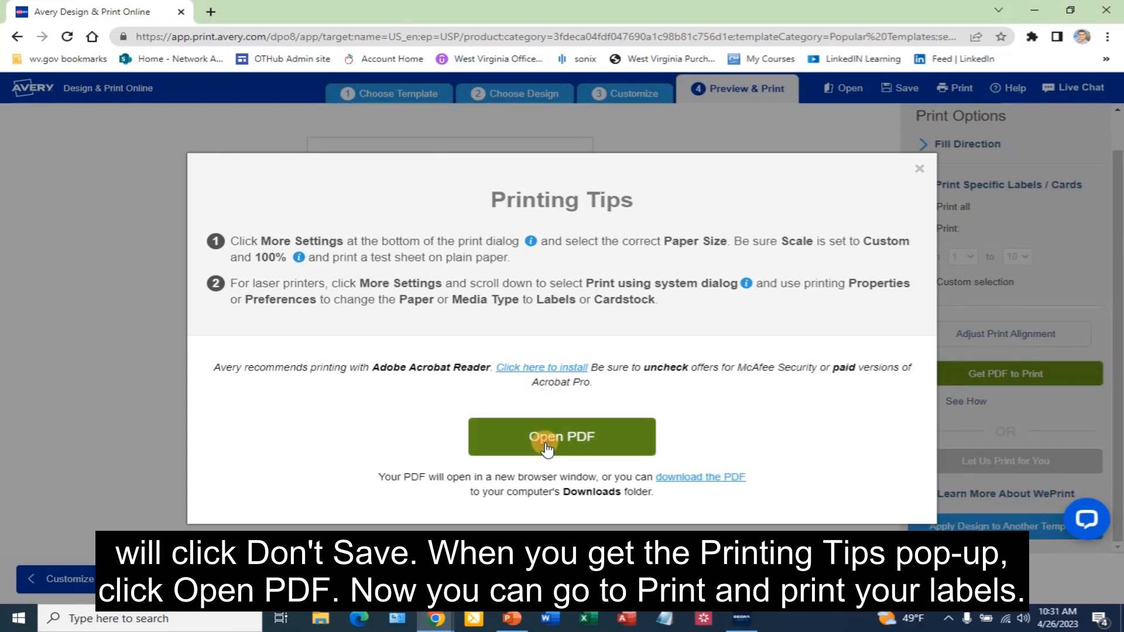
View the label PDF for John, Bob and Dan Smith in Acrobat and bring up its print dialog
click(561, 436)
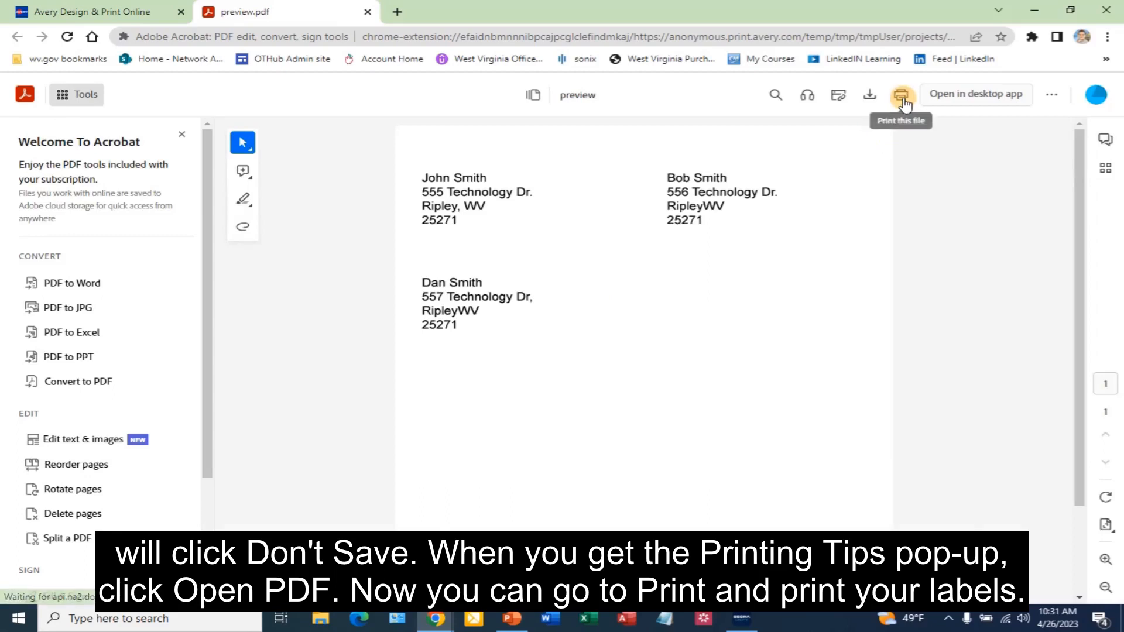
click(901, 93)
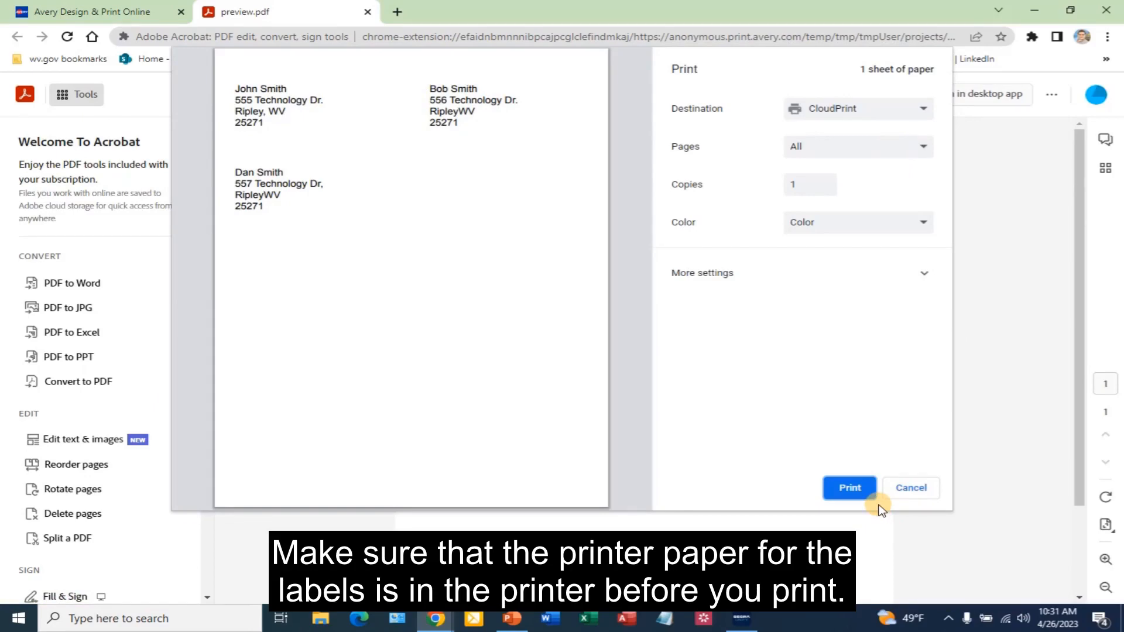
mouse_move(881, 513)
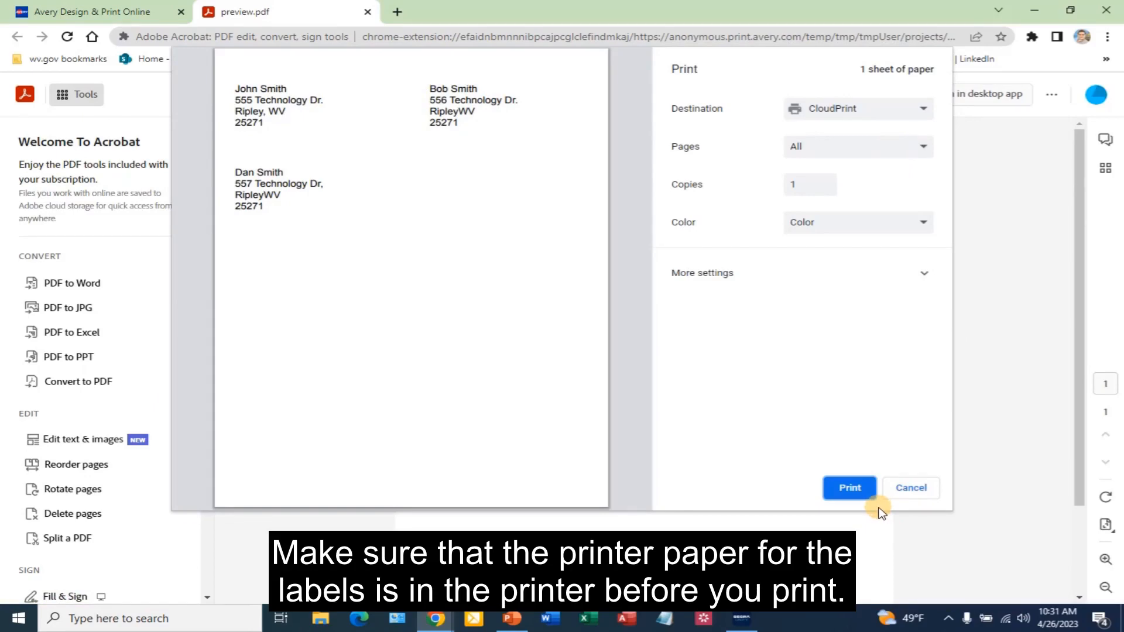